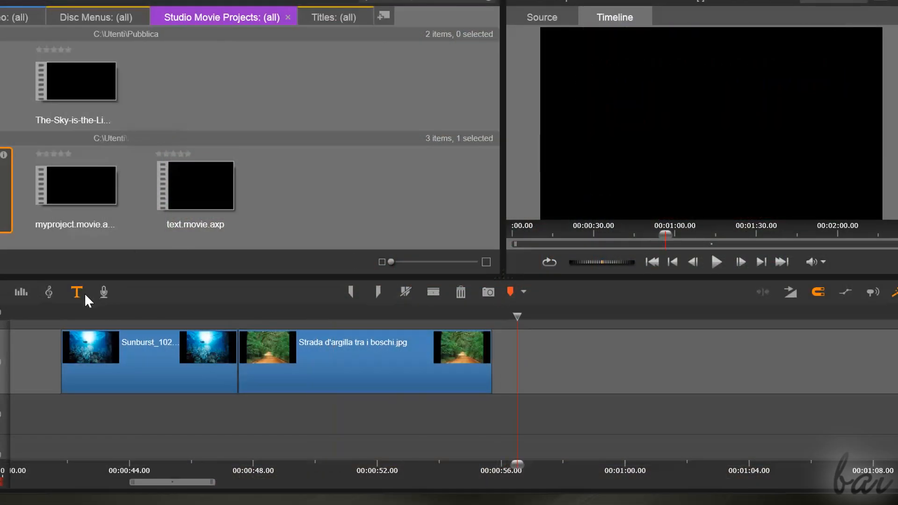
Briefly enter the Title Editor and leave it again without creating a title.
{"action": "left_click", "coordinate": [77, 292]}
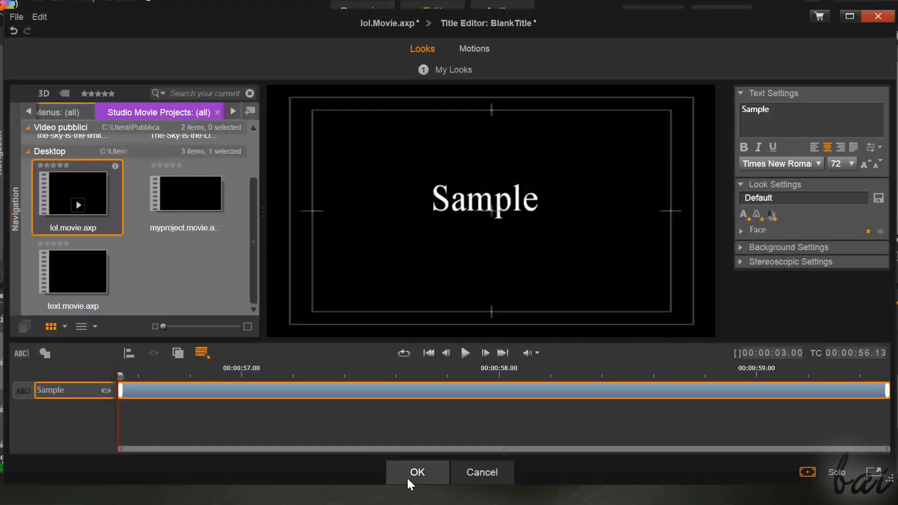
{"action": "left_click", "coordinate": [416, 472]}
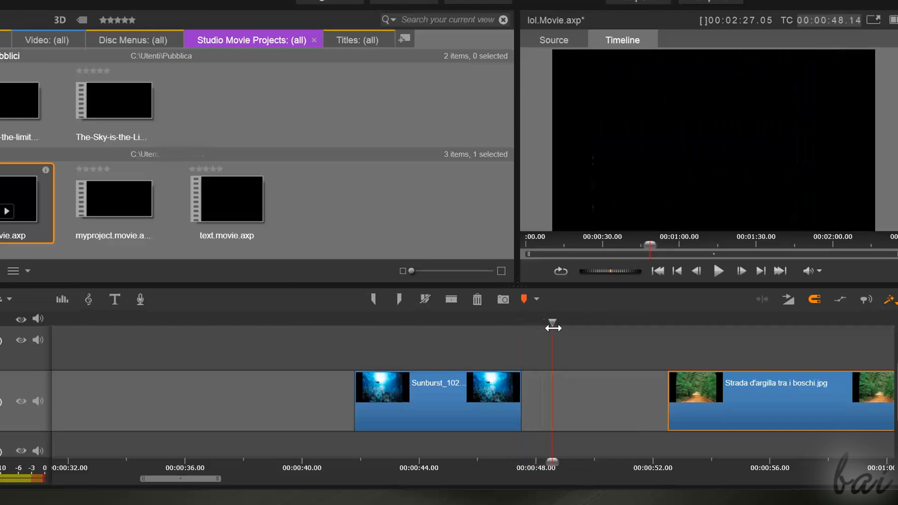
{"action": "mouse_move", "coordinate": [513, 349]}
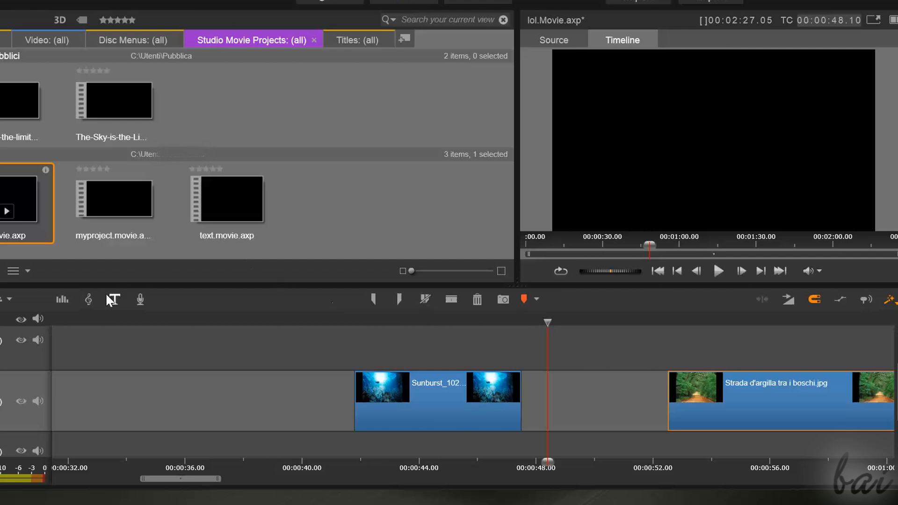
{"action": "mouse_move", "coordinate": [113, 299]}
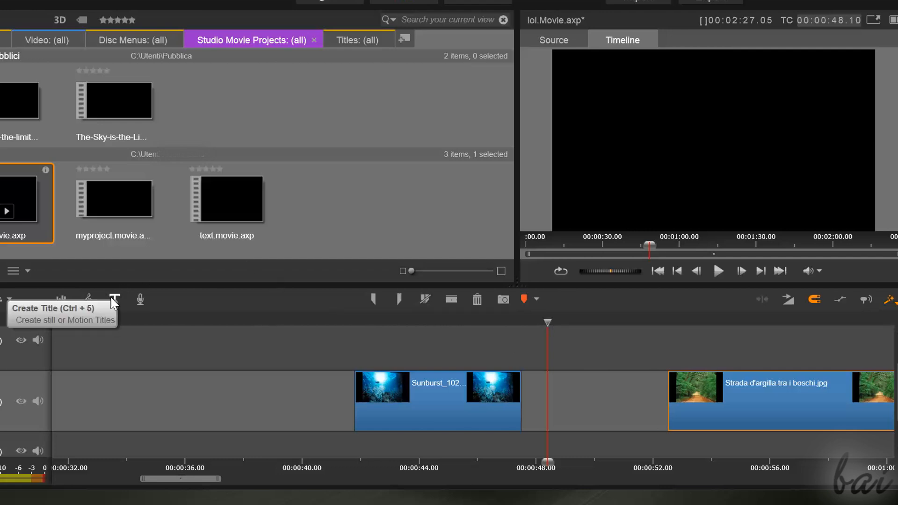
Create a new title reading 'Sample' and place it in the timeline gap.
{"action": "left_click", "coordinate": [114, 298]}
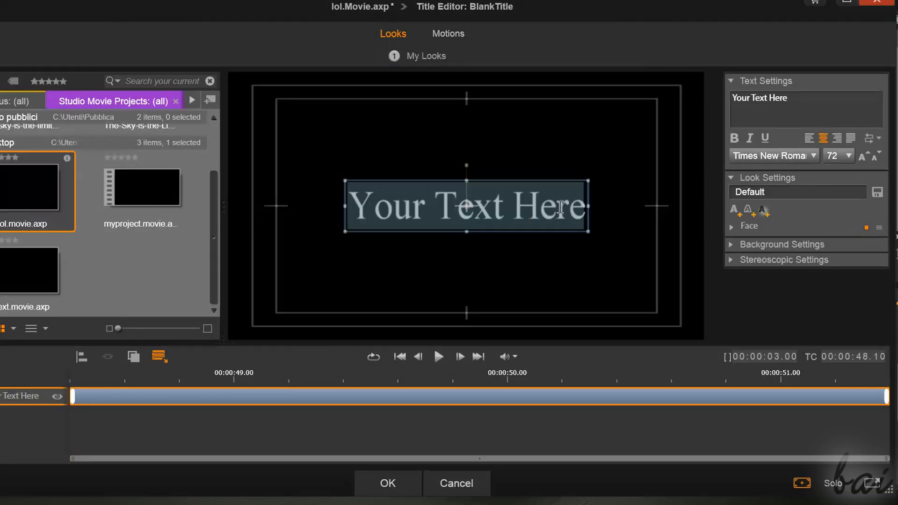
{"action": "type", "text": "Sa"}
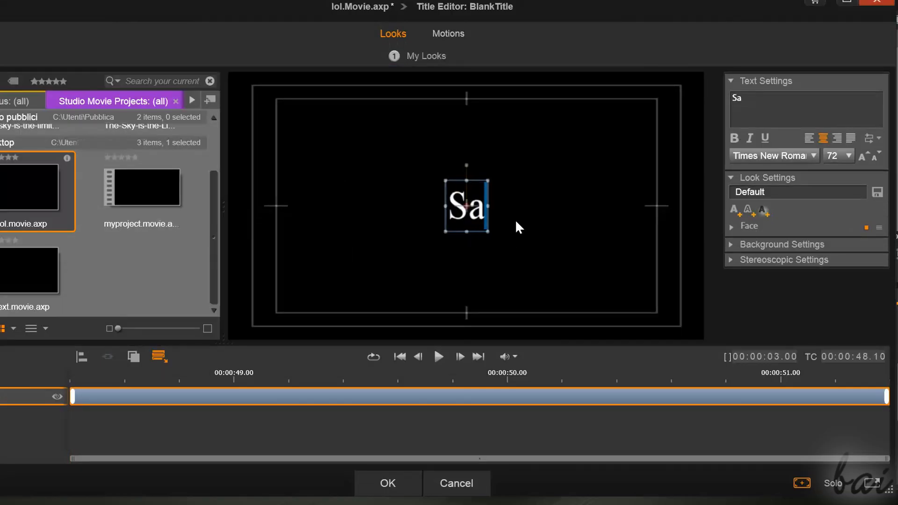
{"action": "type", "text": "mple"}
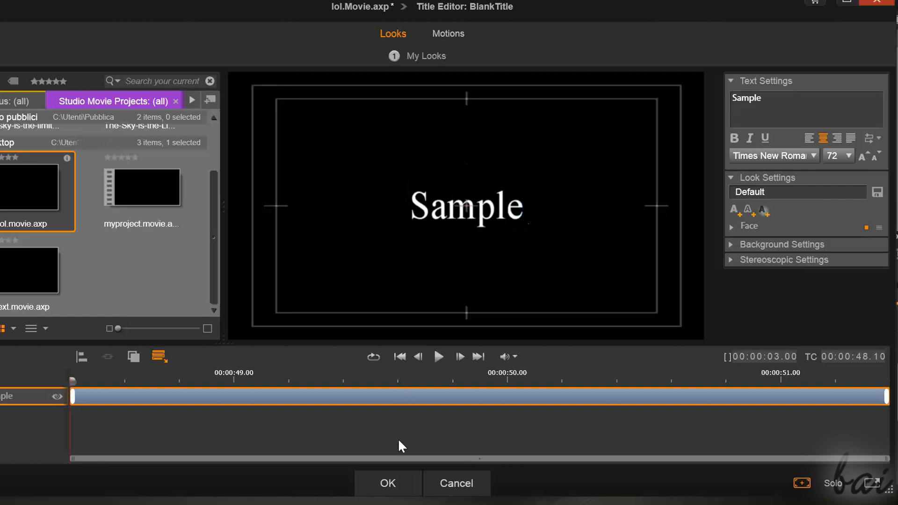
{"action": "left_click", "coordinate": [387, 483]}
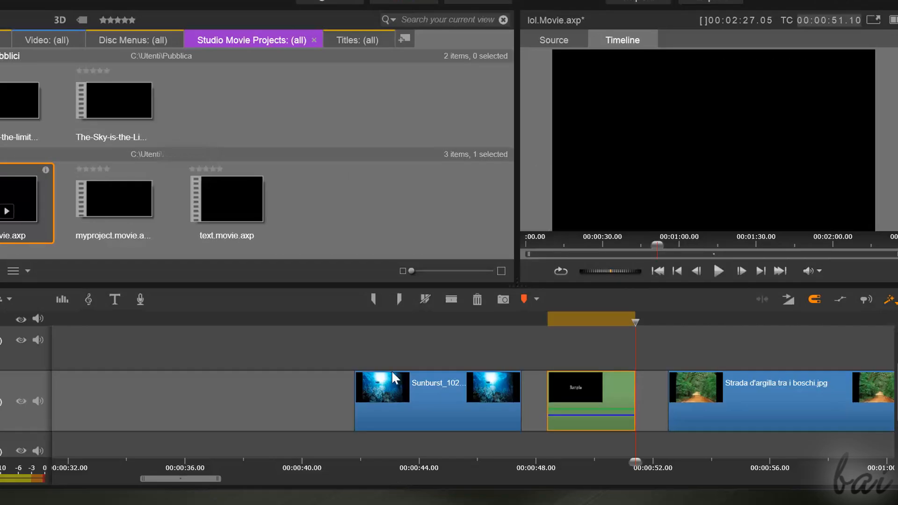
{"action": "mouse_move", "coordinate": [637, 327]}
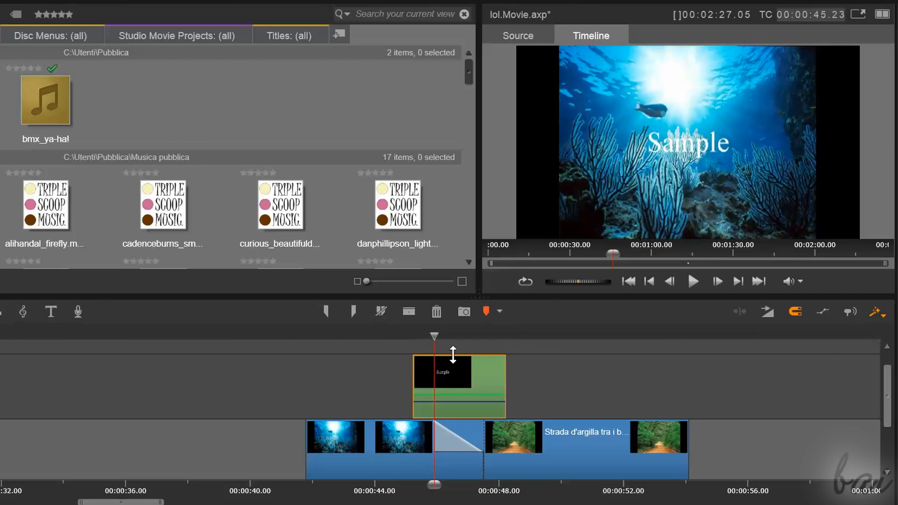
{"action": "mouse_move", "coordinate": [464, 383]}
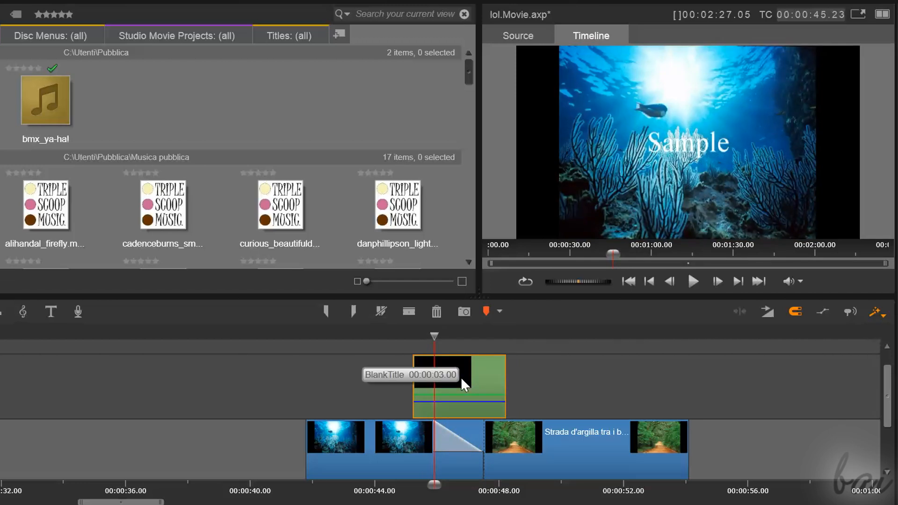
Reopen the Sample title in the Title Editor and scrub its preview over the forest road.
{"action": "double_click", "coordinate": [458, 387]}
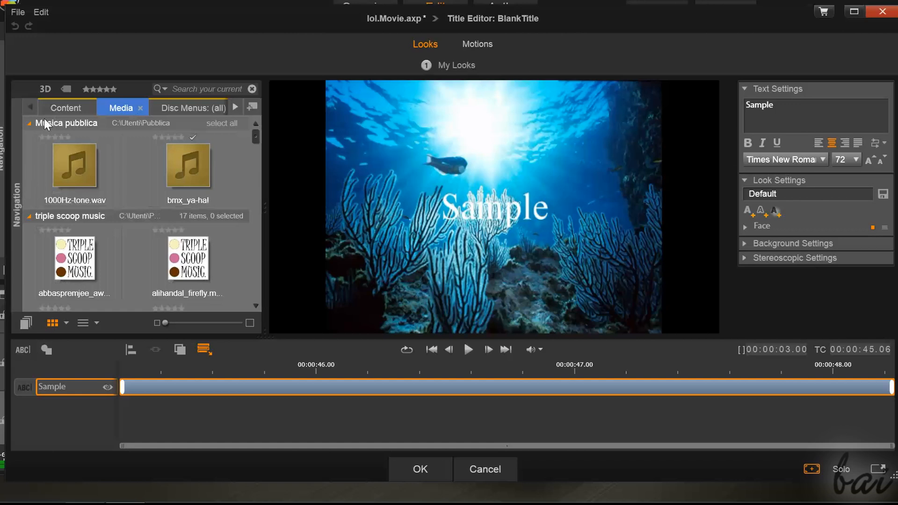
{"action": "left_click", "coordinate": [35, 105]}
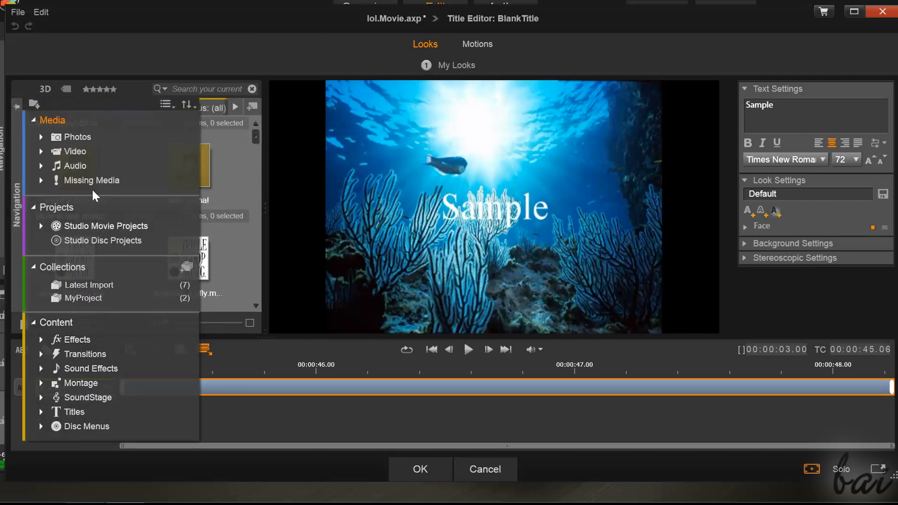
{"action": "left_click", "coordinate": [120, 107]}
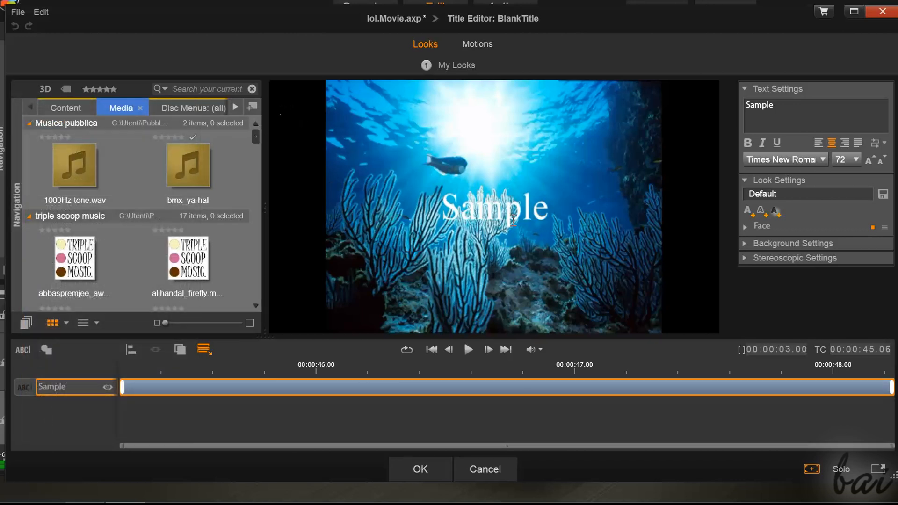
{"action": "mouse_move", "coordinate": [480, 151]}
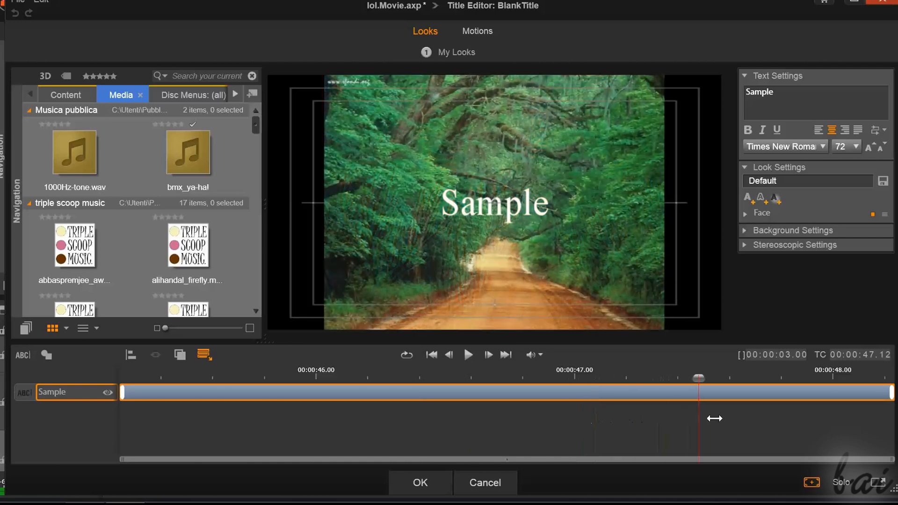
{"action": "left_click", "coordinate": [420, 483]}
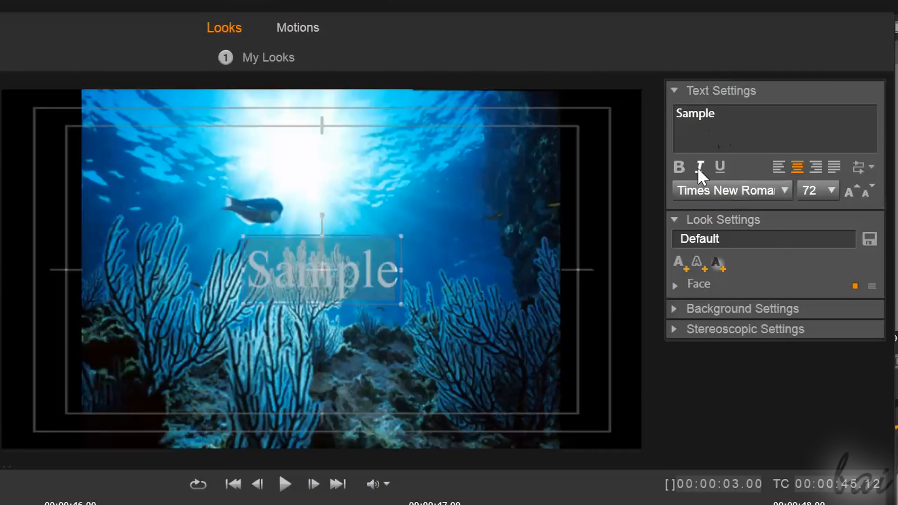
{"action": "left_click", "coordinate": [679, 167]}
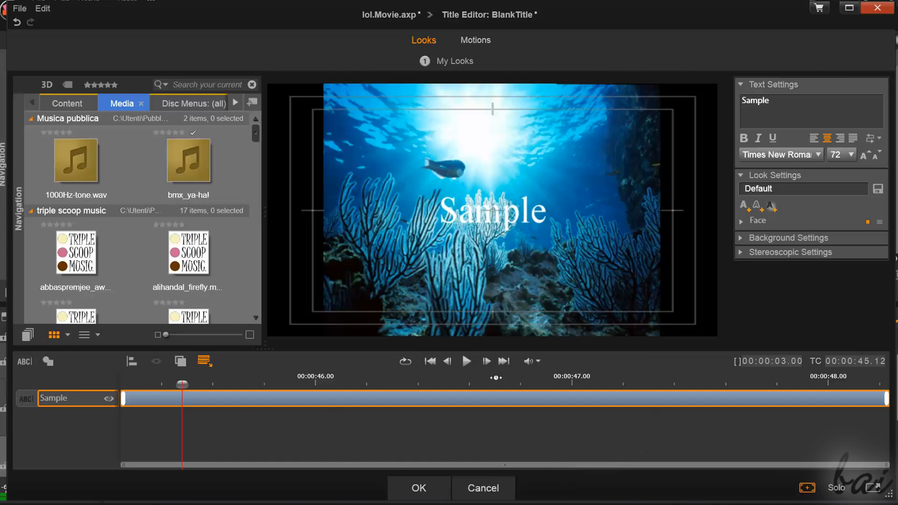
{"action": "mouse_move", "coordinate": [626, 474]}
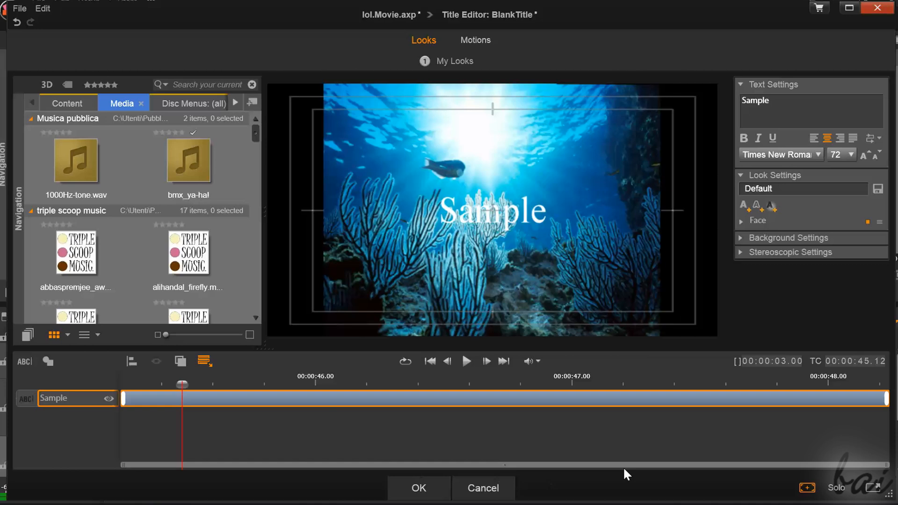
{"action": "mouse_move", "coordinate": [403, 451]}
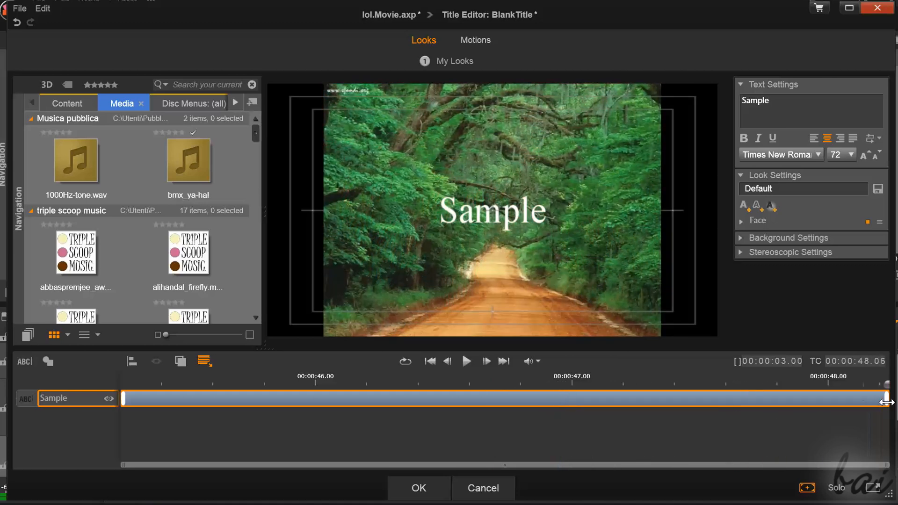
{"action": "left_click", "coordinate": [418, 488]}
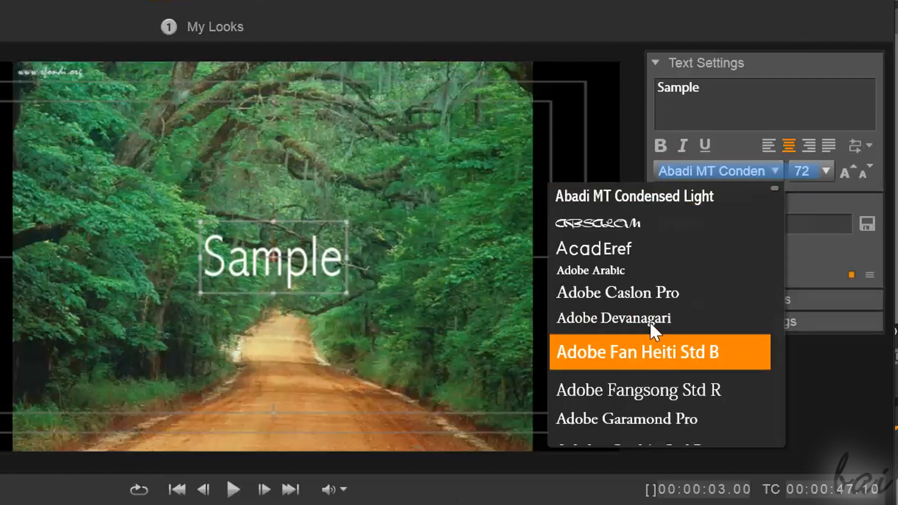
Try Adobe Garamond, size 60 and bold, ending with italic styling on the Sample text.
{"action": "left_click", "coordinate": [625, 419]}
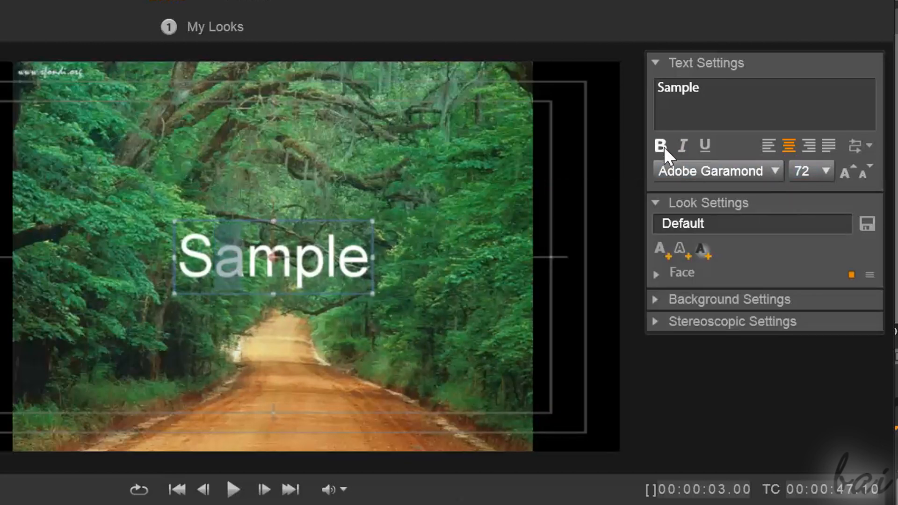
{"action": "mouse_move", "coordinate": [683, 146]}
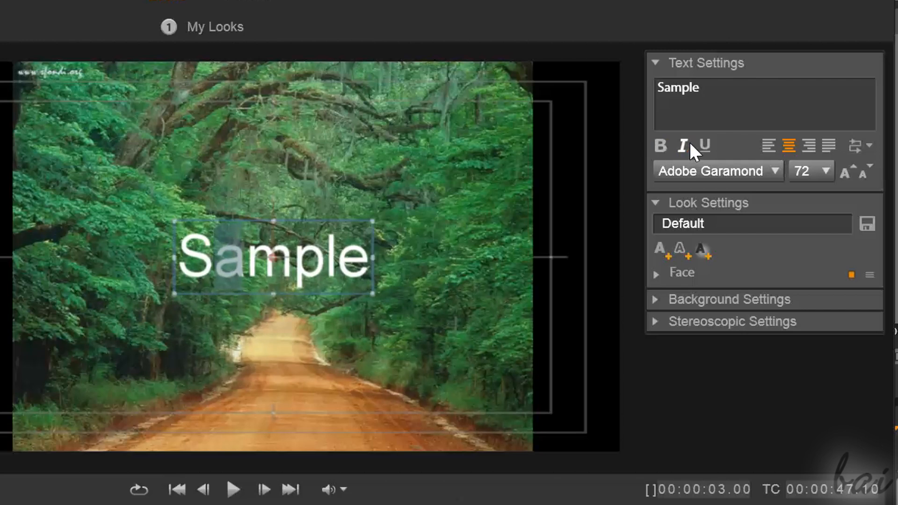
{"action": "mouse_move", "coordinate": [824, 181]}
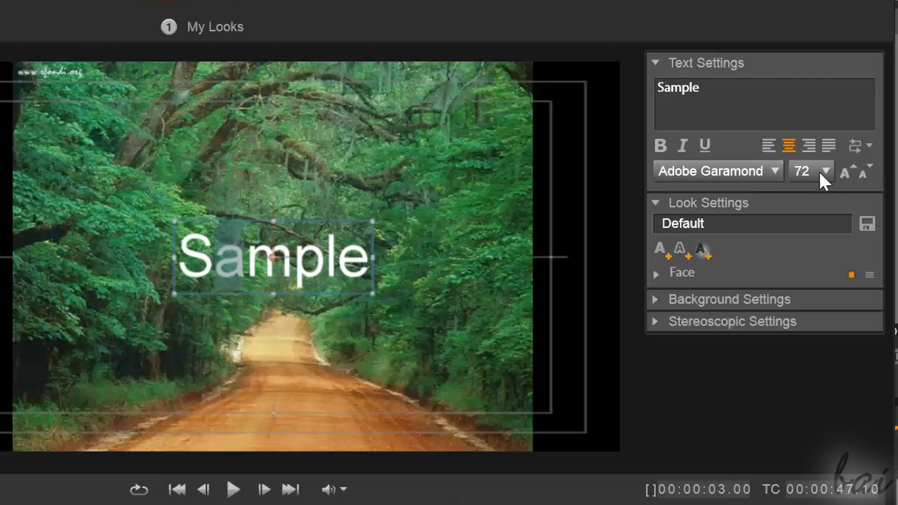
{"action": "left_click", "coordinate": [828, 171]}
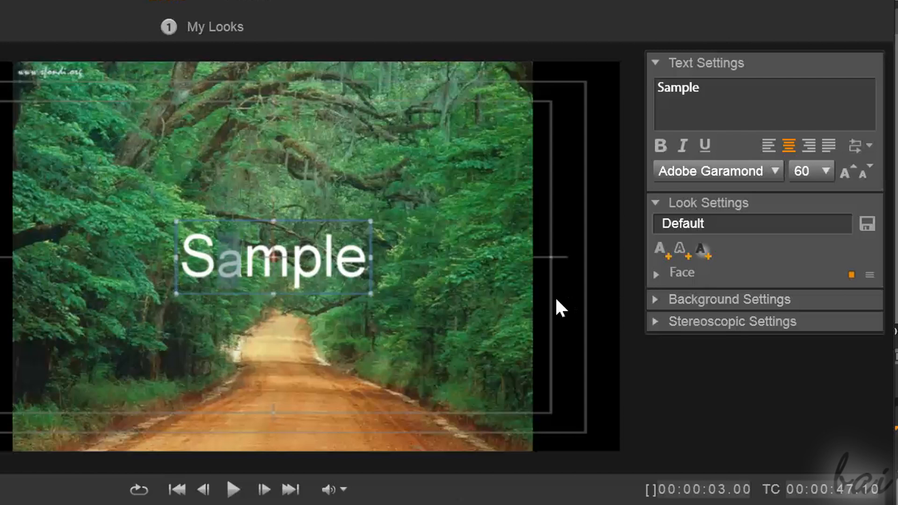
{"action": "left_click", "coordinate": [660, 146]}
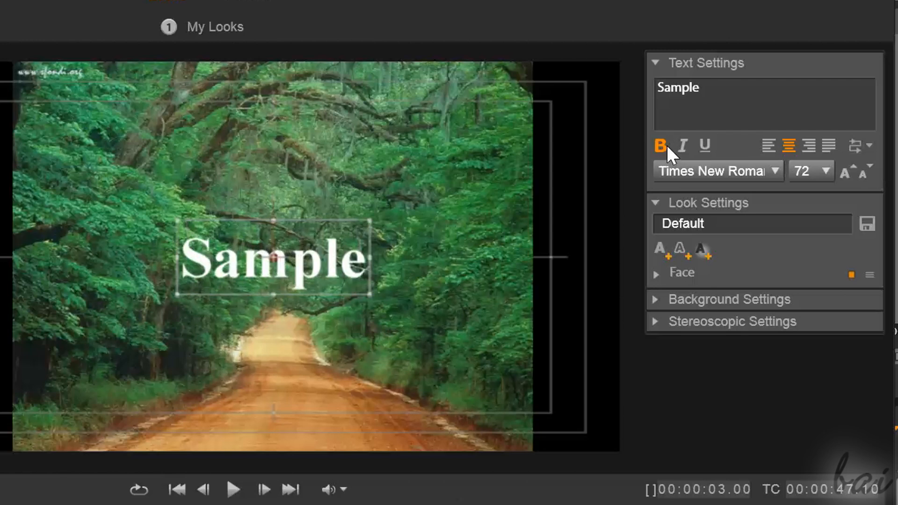
{"action": "left_click", "coordinate": [681, 145]}
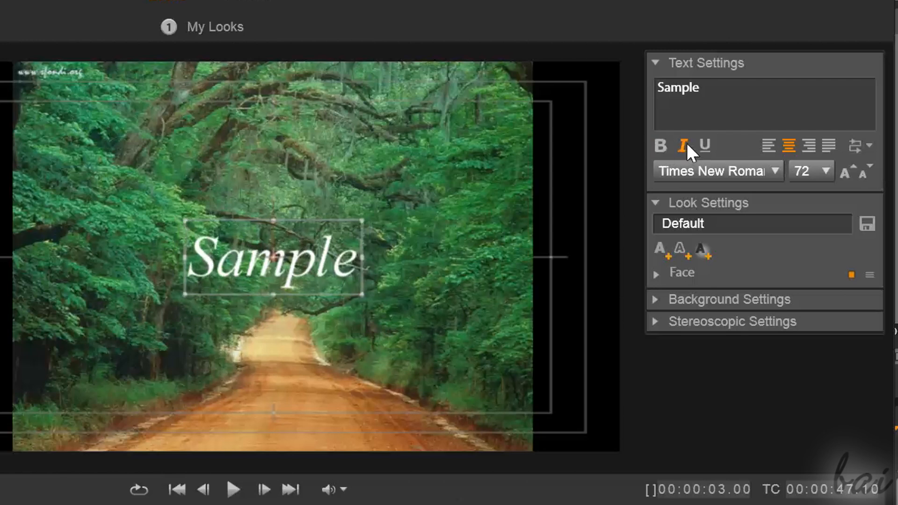
{"action": "left_click", "coordinate": [704, 146]}
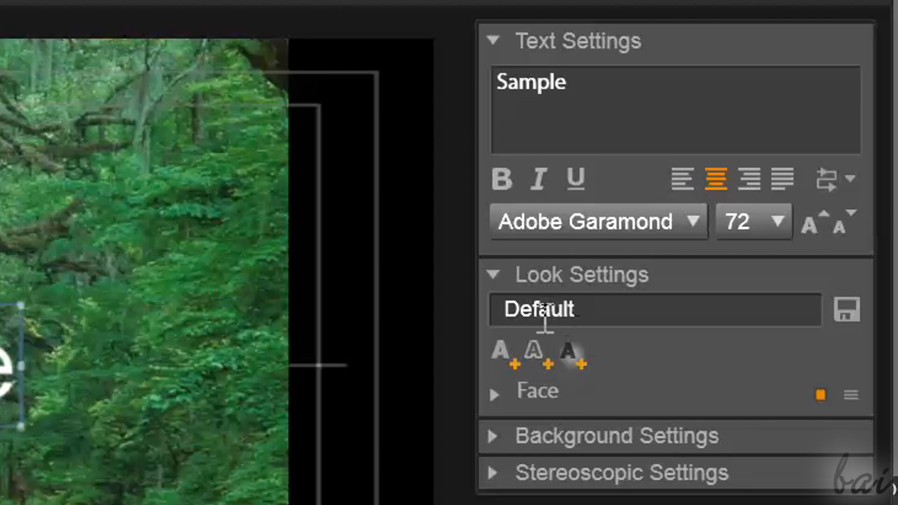
{"action": "mouse_move", "coordinate": [572, 358]}
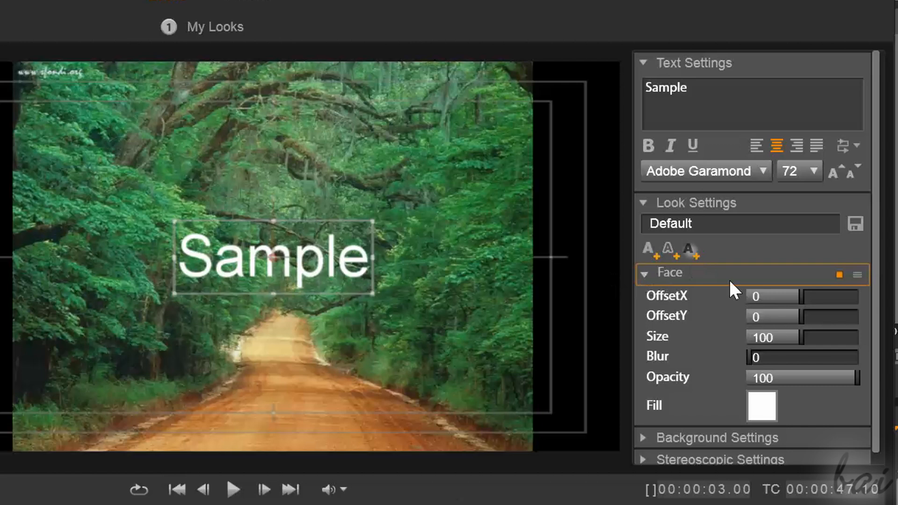
Check the face fill colour picker and keep the white fill unchanged.
{"action": "left_click", "coordinate": [761, 406]}
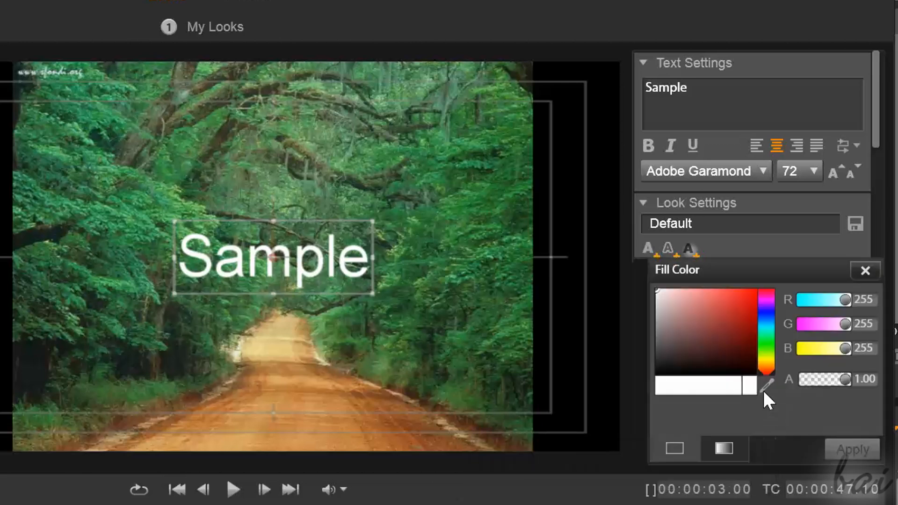
{"action": "left_click", "coordinate": [750, 296]}
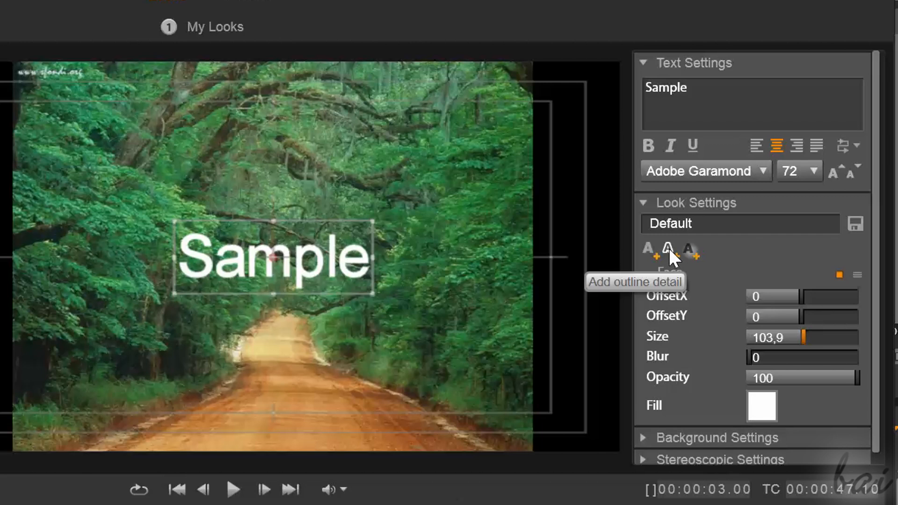
Add an outline detail to the Sample text and apply red as its Edge 1 fill colour.
{"action": "left_click", "coordinate": [669, 249]}
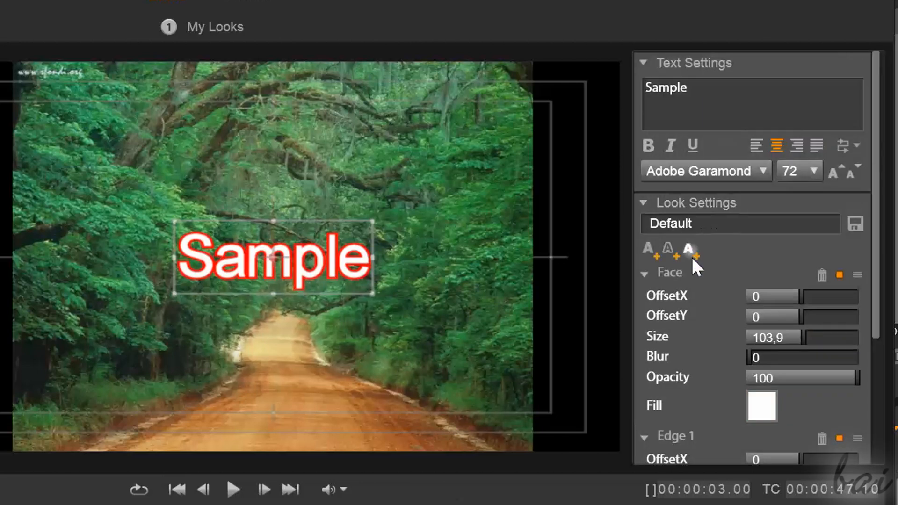
{"action": "mouse_move", "coordinate": [856, 229]}
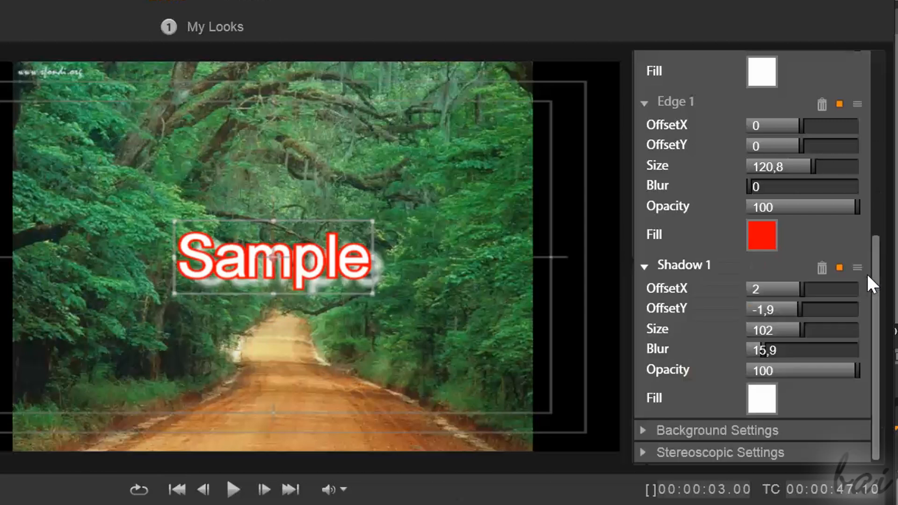
{"action": "mouse_move", "coordinate": [761, 350]}
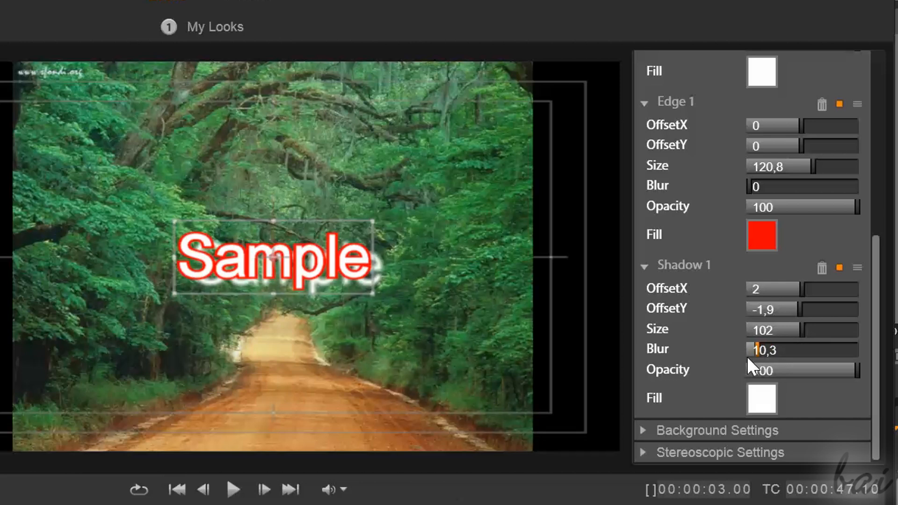
{"action": "mouse_move", "coordinate": [239, 488]}
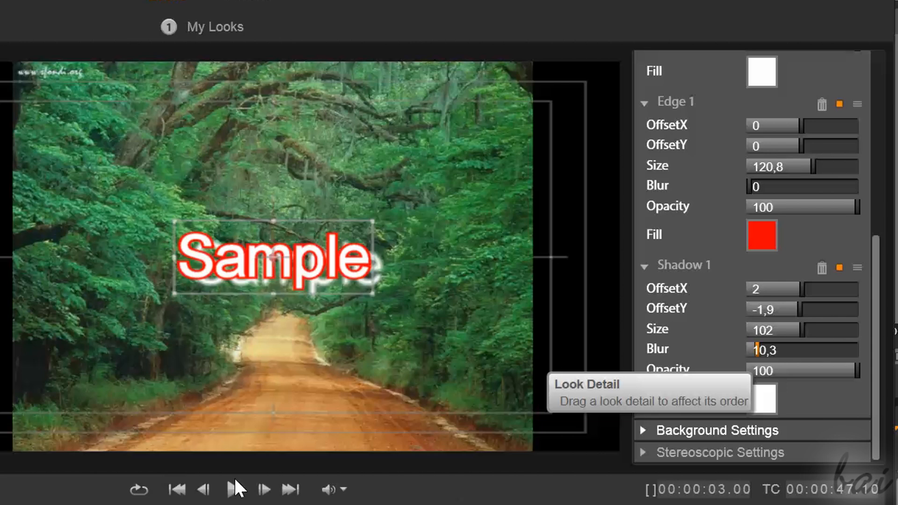
{"action": "scroll", "scroll_direction": "up", "scroll_amount": 3}
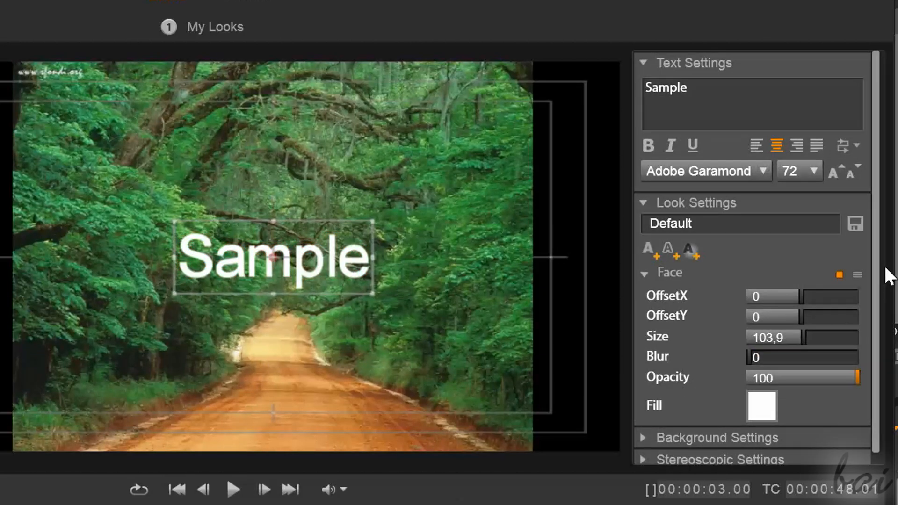
{"action": "mouse_move", "coordinate": [668, 249]}
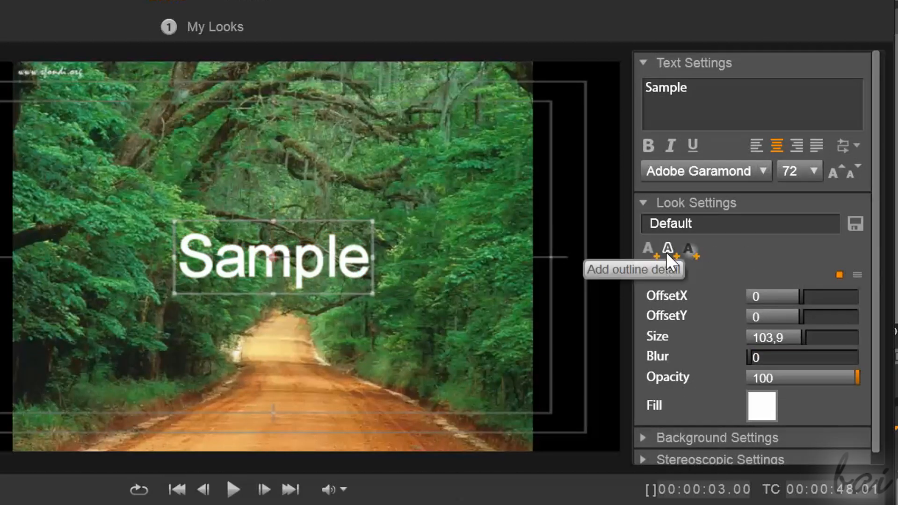
{"action": "left_click", "coordinate": [667, 249]}
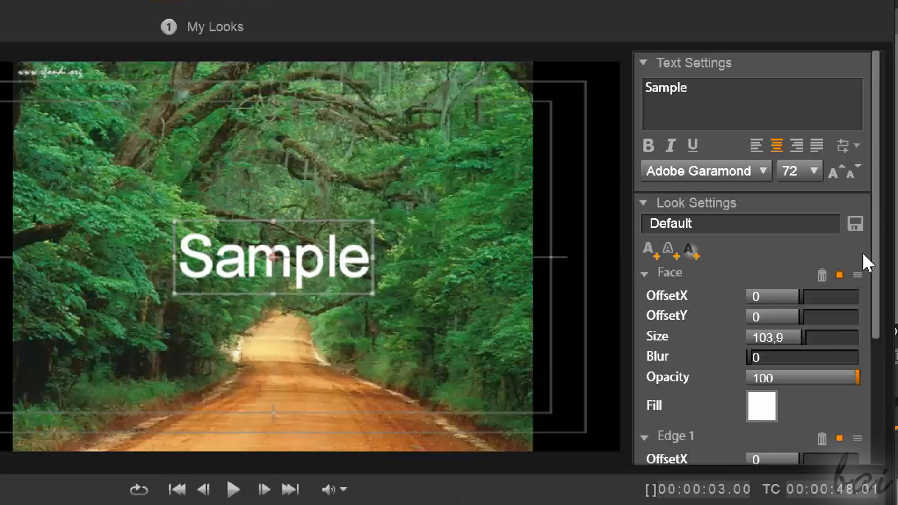
{"action": "scroll", "scroll_direction": "down", "scroll_amount": 3}
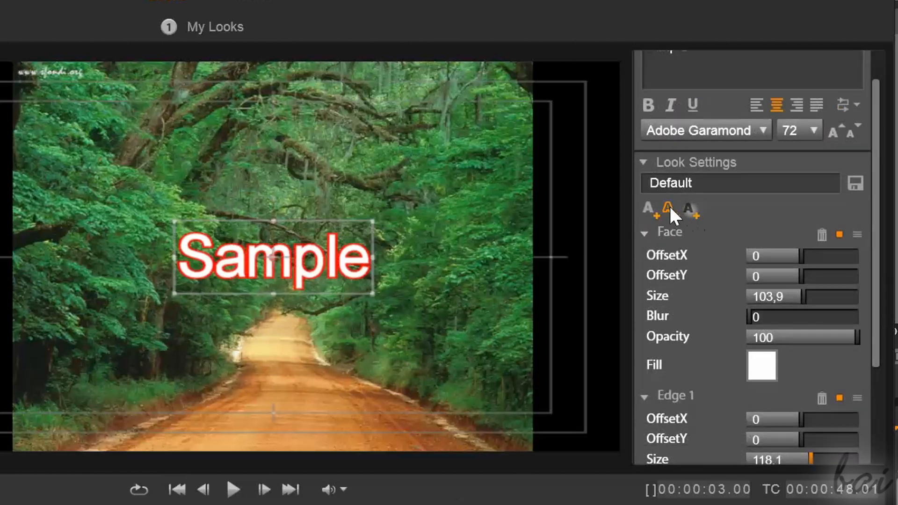
{"action": "scroll", "scroll_direction": "down", "scroll_amount": 3}
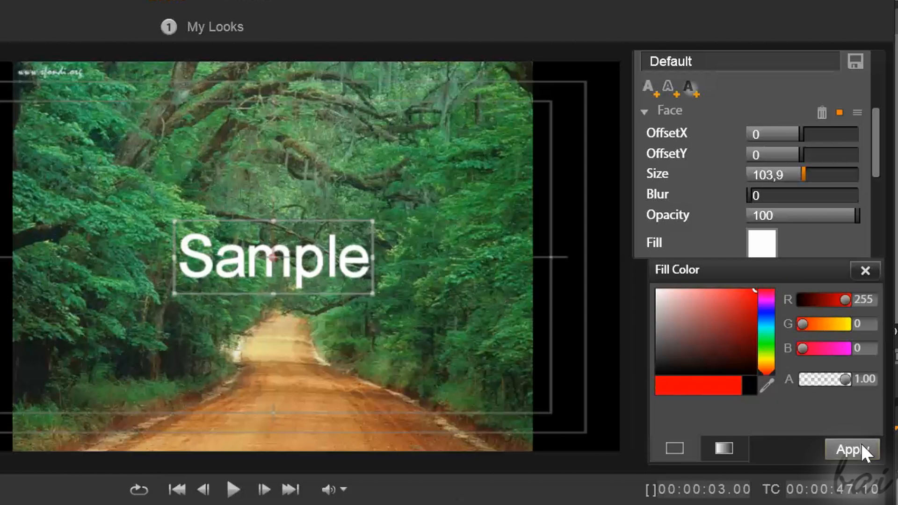
{"action": "left_click", "coordinate": [852, 449]}
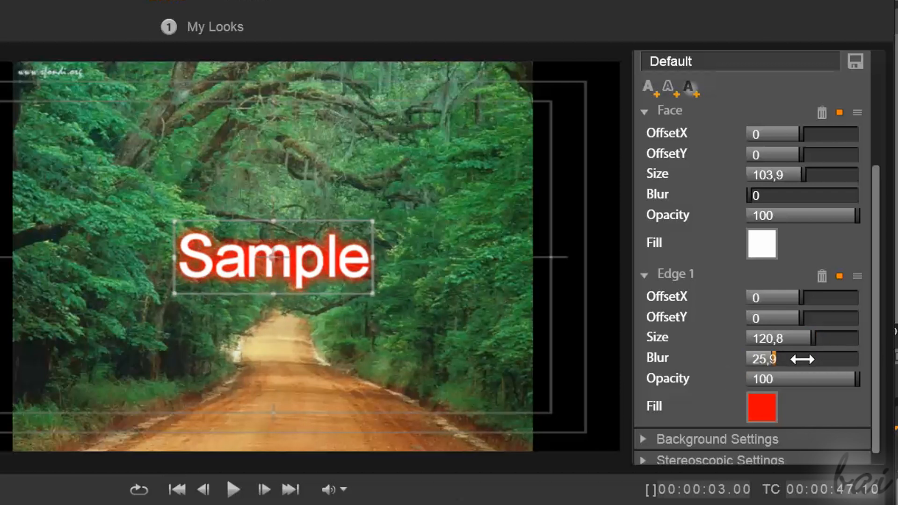
Give the second outline a red-to-yellow gradient fill after trying purple.
{"action": "scroll", "scroll_direction": "down", "scroll_amount": 3}
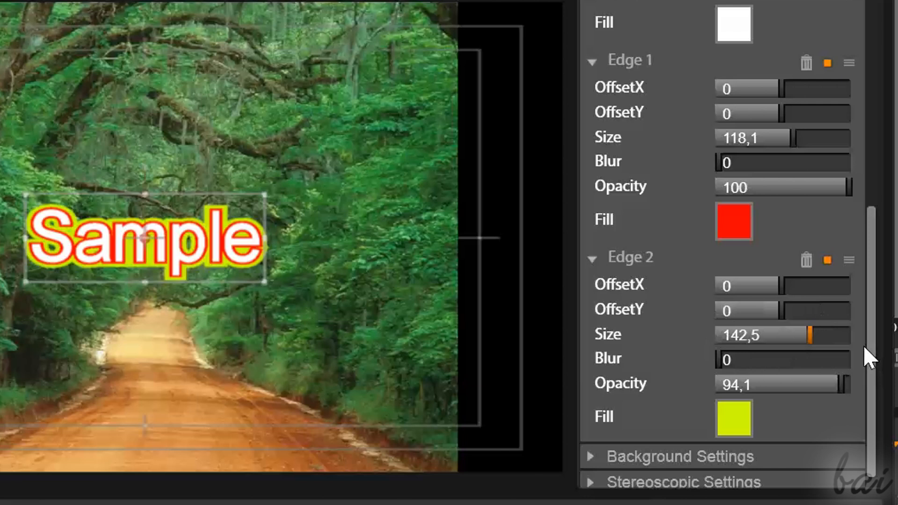
{"action": "left_click", "coordinate": [733, 418]}
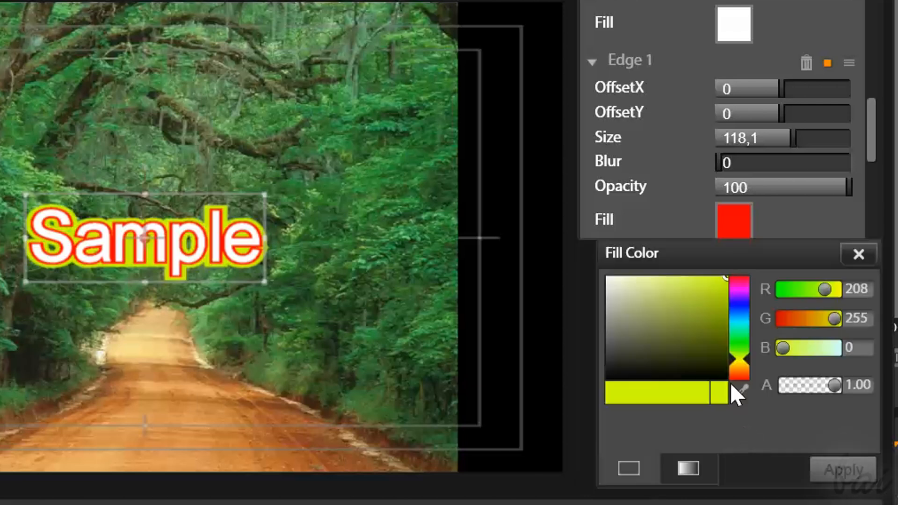
{"action": "left_click", "coordinate": [709, 320]}
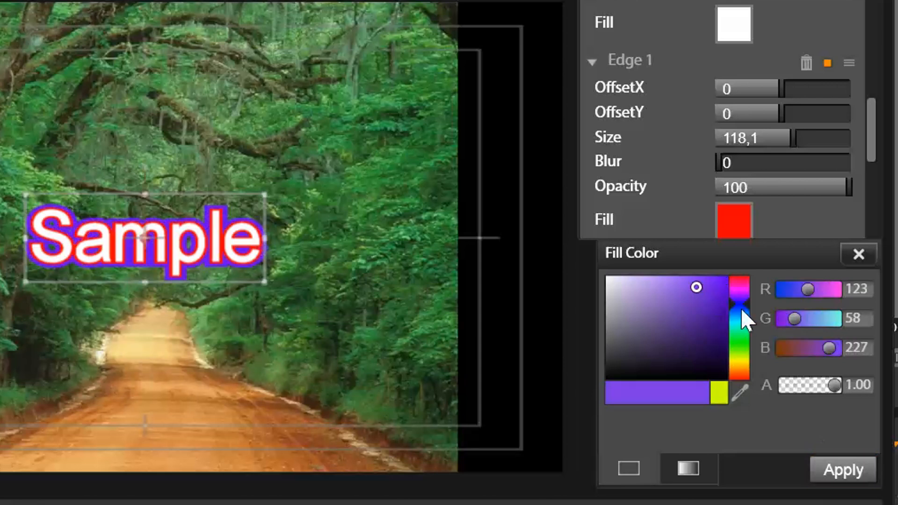
{"action": "left_click", "coordinate": [688, 469]}
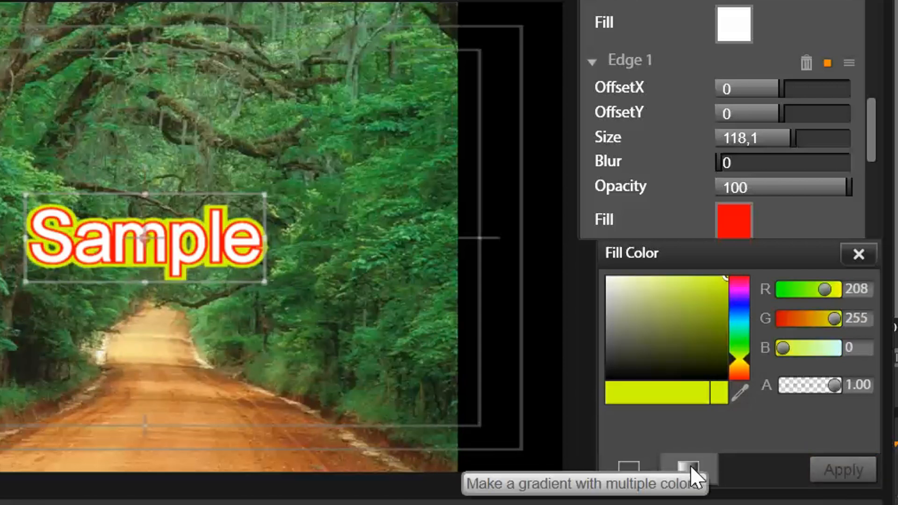
{"action": "left_click", "coordinate": [687, 467]}
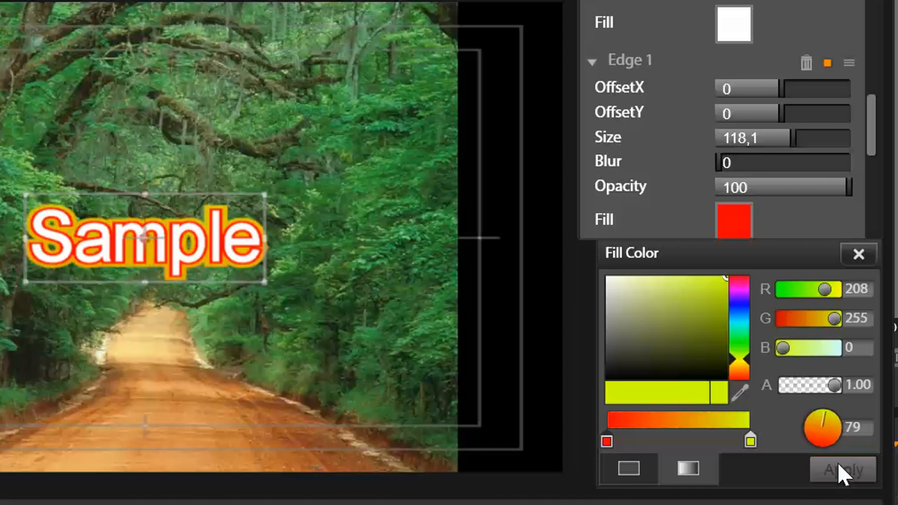
{"action": "left_click", "coordinate": [842, 470]}
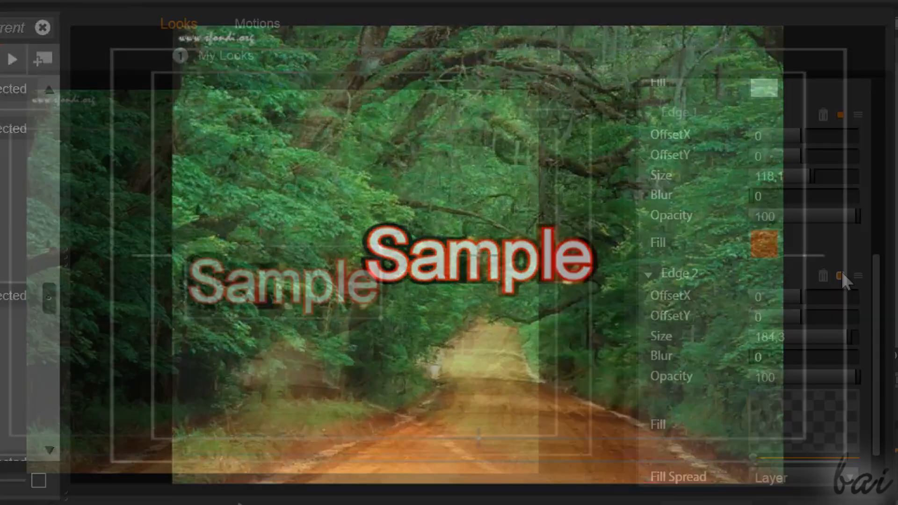
{"action": "mouse_move", "coordinate": [823, 275]}
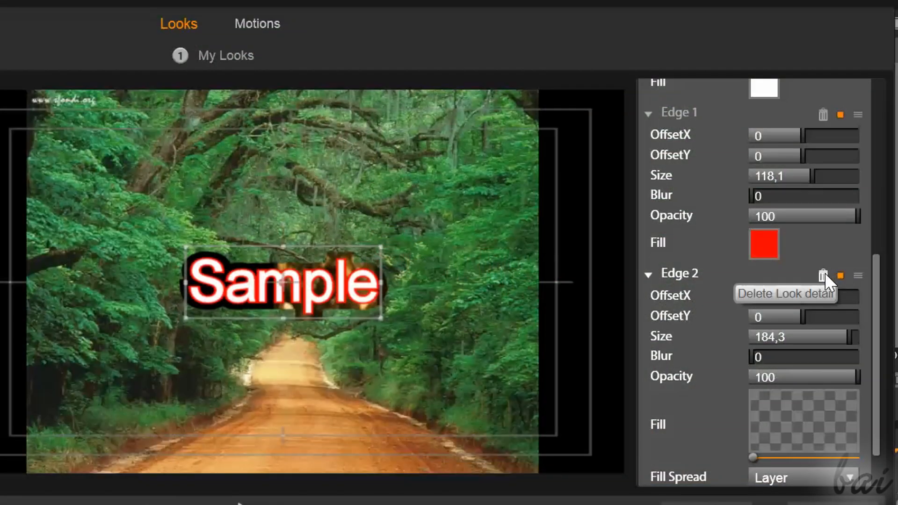
Delete the second outline and adjust the fill colour of a fresh test outline.
{"action": "left_click", "coordinate": [823, 275]}
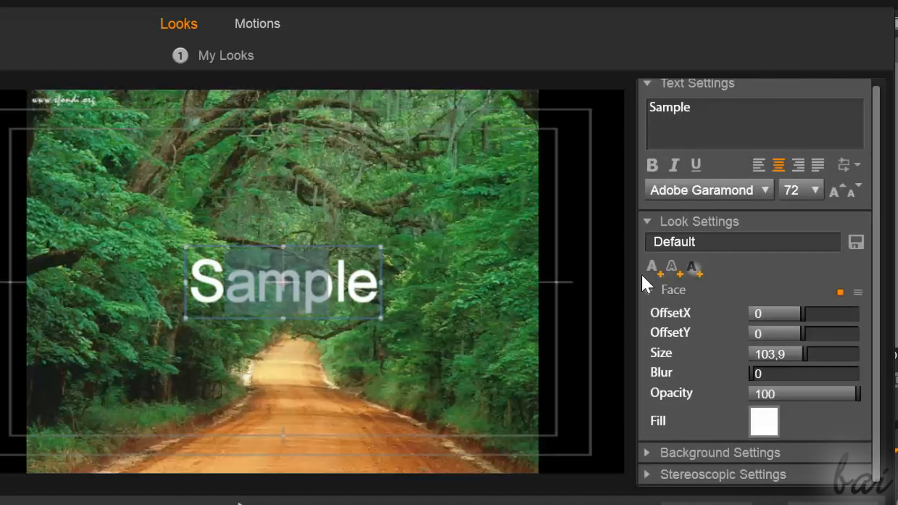
{"action": "scroll", "scroll_direction": "down", "scroll_amount": 3}
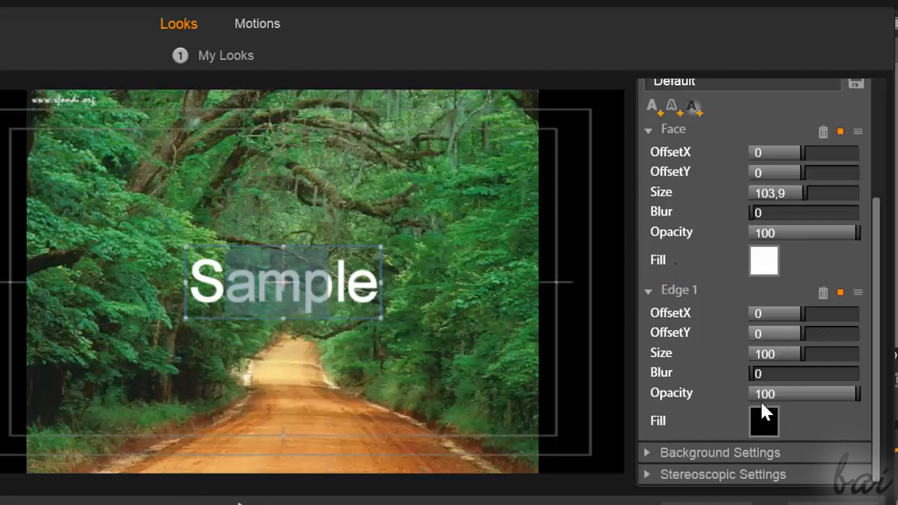
{"action": "left_click", "coordinate": [763, 421]}
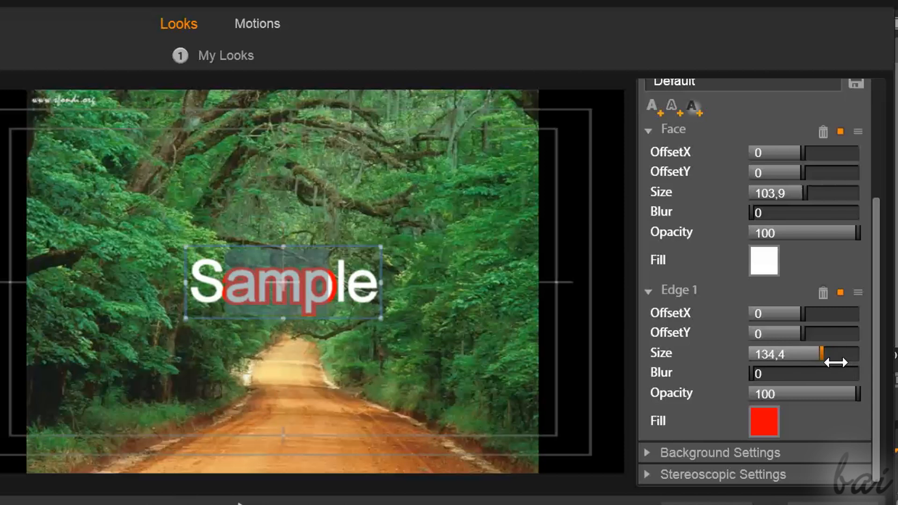
{"action": "mouse_move", "coordinate": [750, 389]}
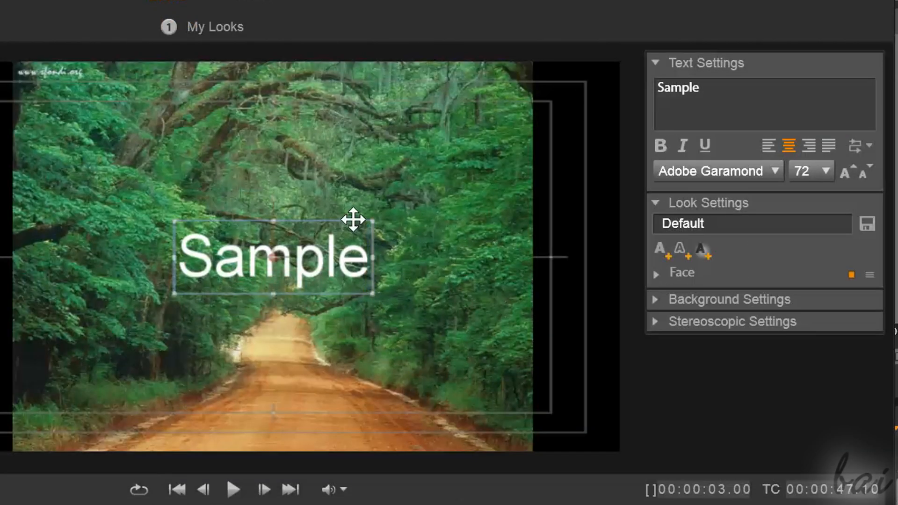
Add a second face layer filled red (255,3,3) behind the white letters.
{"action": "left_click", "coordinate": [668, 273]}
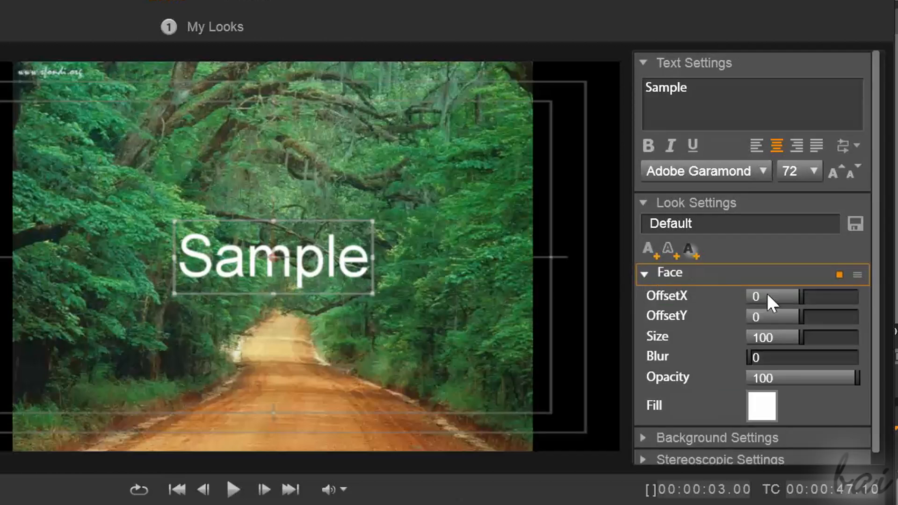
{"action": "mouse_move", "coordinate": [762, 406]}
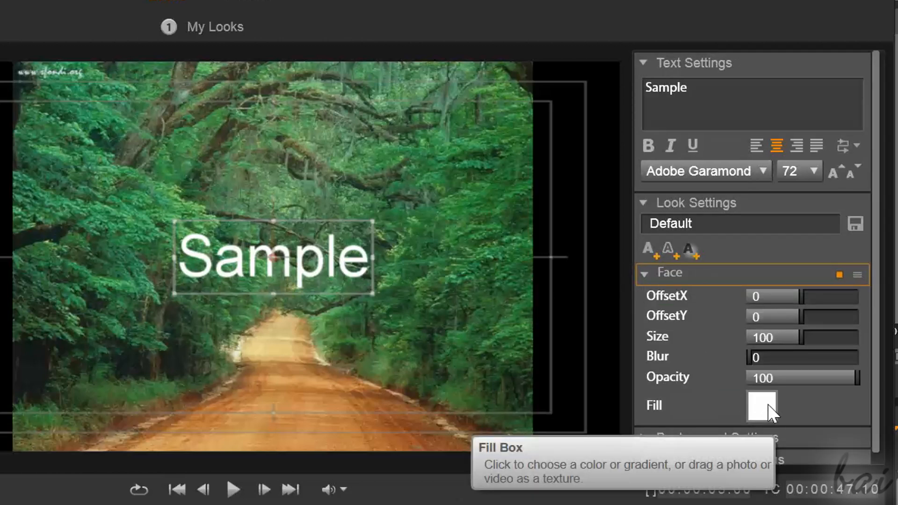
{"action": "left_click", "coordinate": [760, 405]}
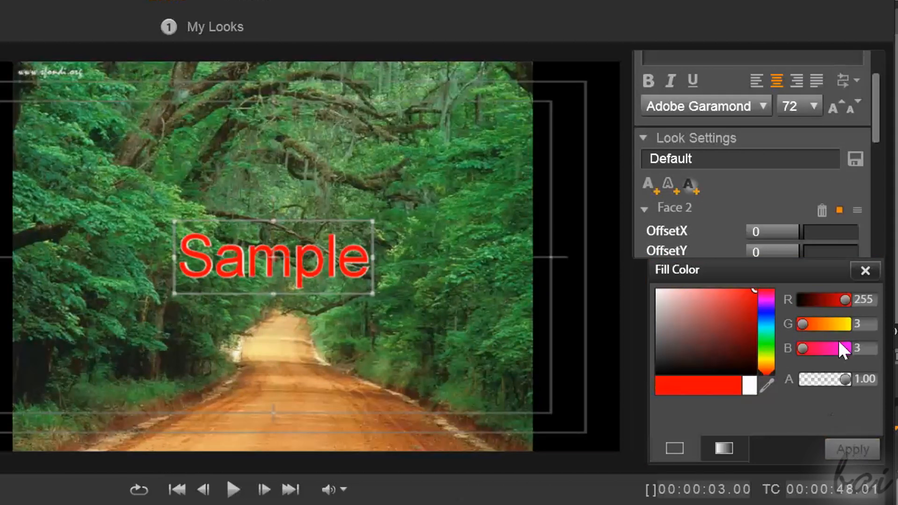
{"action": "left_click", "coordinate": [865, 270]}
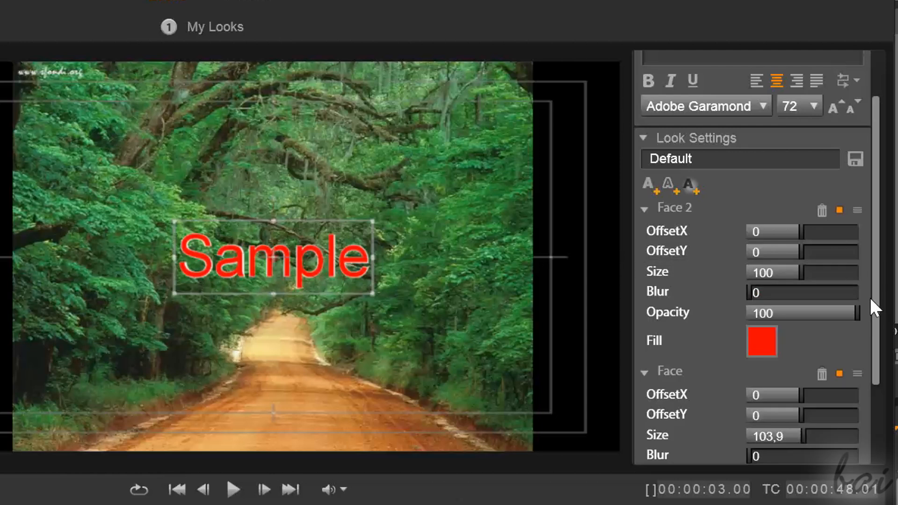
{"action": "scroll", "scroll_direction": "down", "scroll_amount": 3}
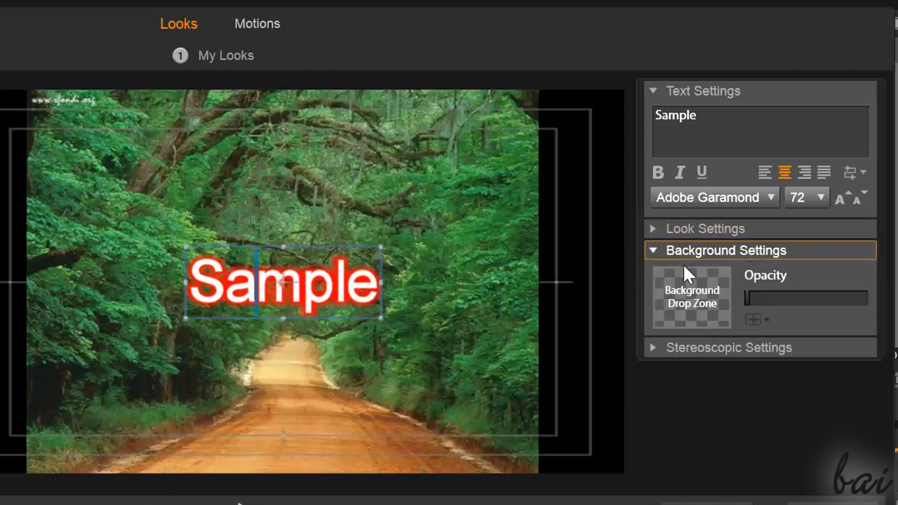
{"action": "mouse_move", "coordinate": [691, 312]}
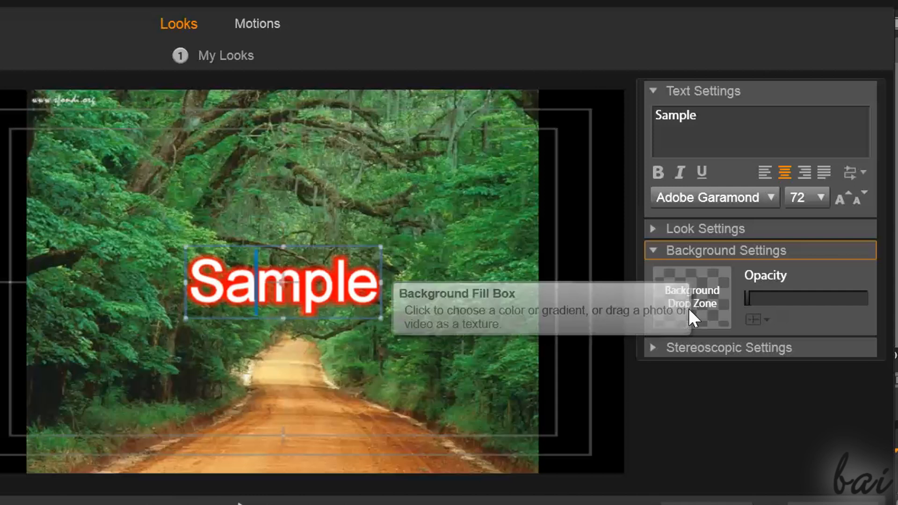
Expand the Stereoscopic Settings panel beside the background settings.
{"action": "left_click", "coordinate": [689, 296]}
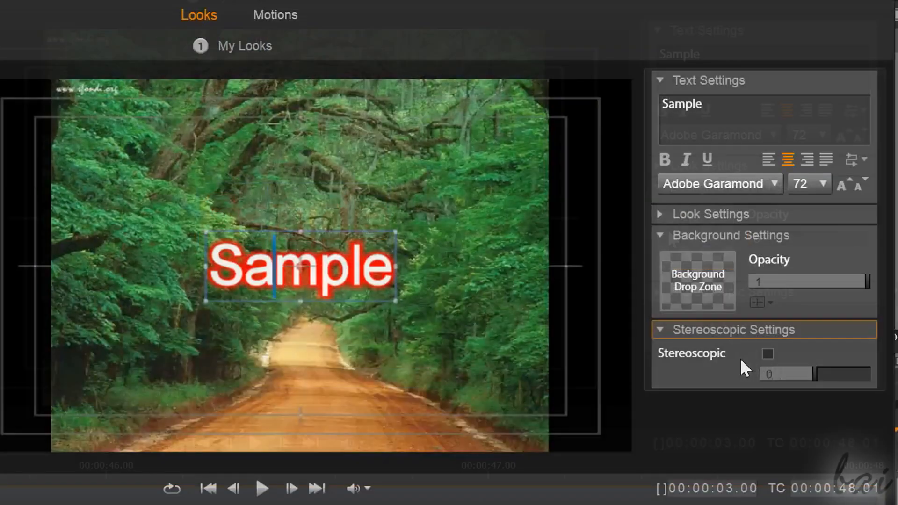
{"action": "left_click", "coordinate": [766, 353]}
{"action": "type", "text": "Hell"}
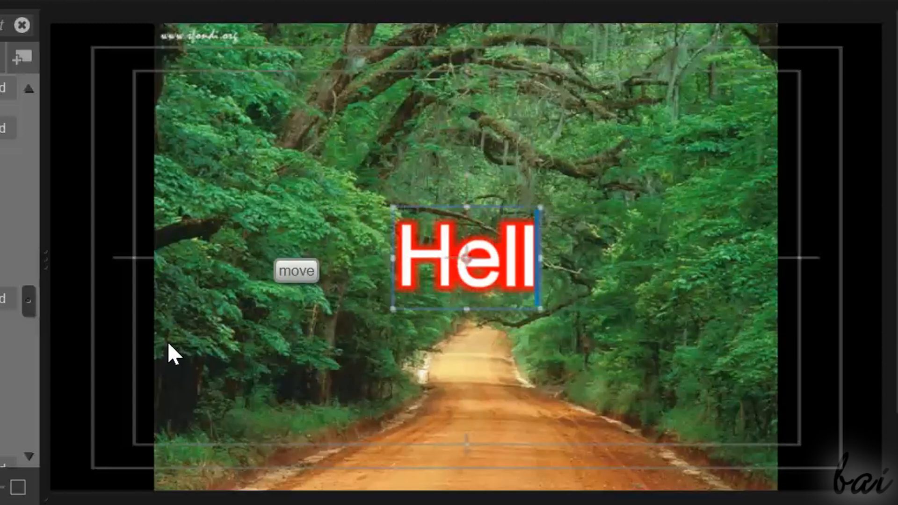
Replace the title text 'Sample' with 'Hello'.
{"action": "type", "text": "o"}
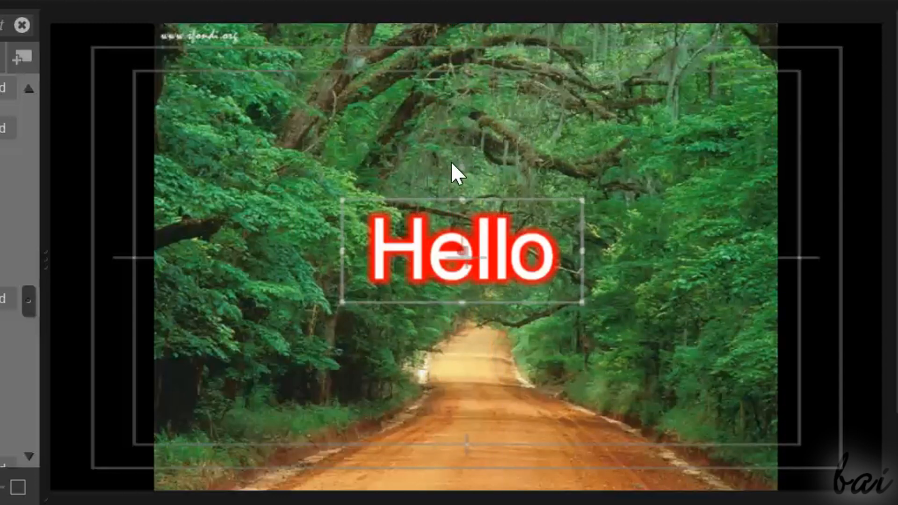
{"action": "mouse_move", "coordinate": [460, 167]}
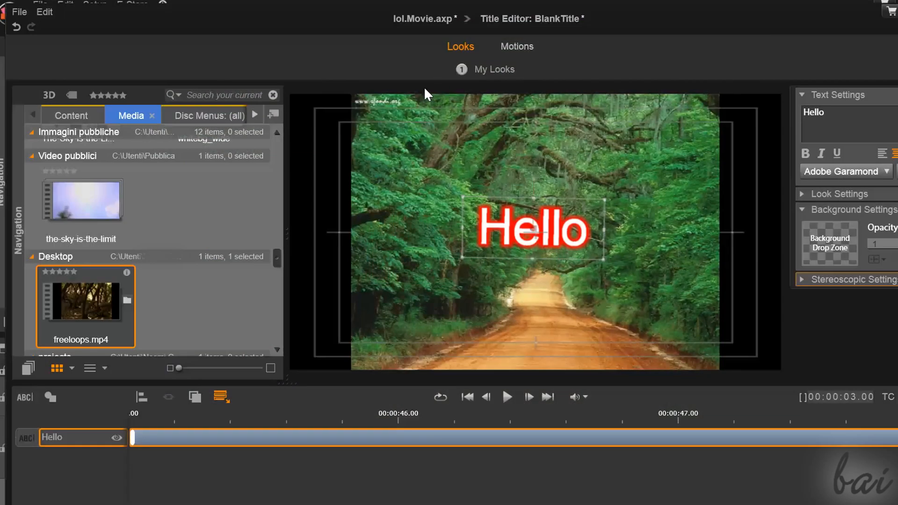
{"action": "mouse_move", "coordinate": [459, 46]}
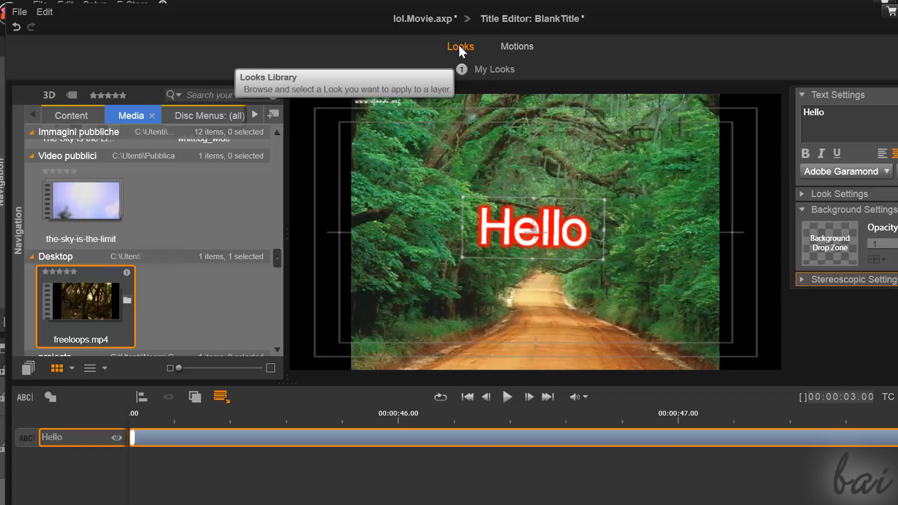
{"action": "mouse_move", "coordinate": [509, 62]}
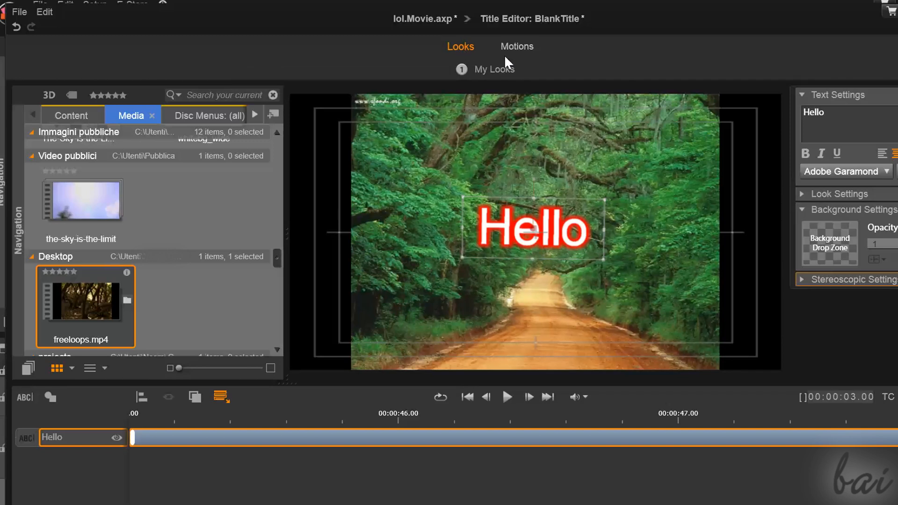
{"action": "mouse_move", "coordinate": [515, 46]}
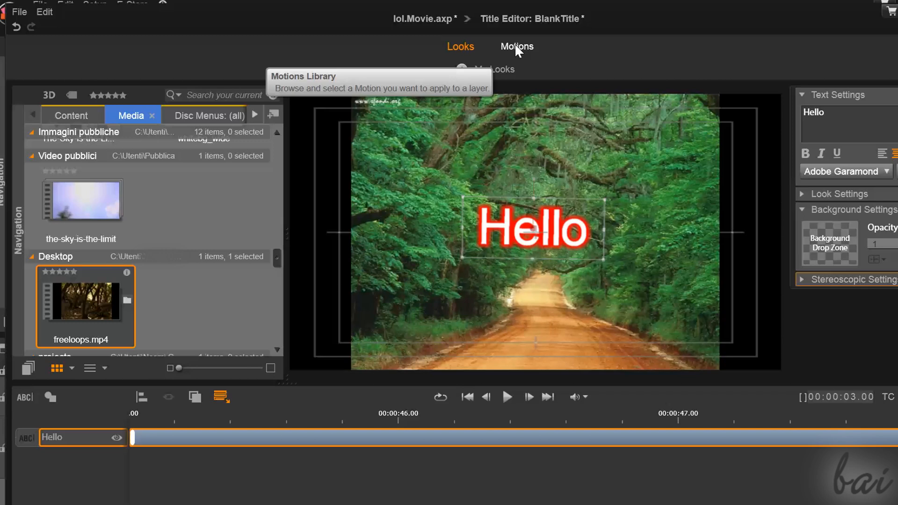
Browse the Enter and Exit motion libraries and try an entrance motion on the title.
{"action": "left_click", "coordinate": [515, 47]}
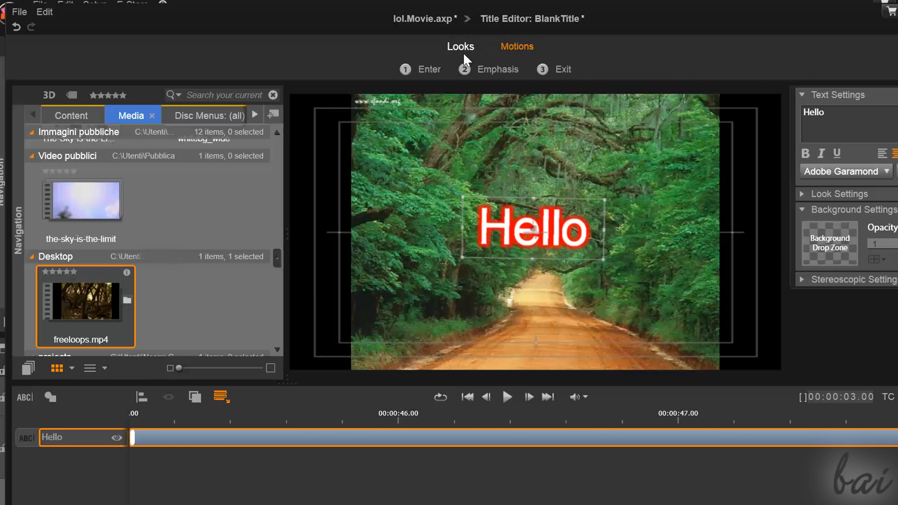
{"action": "left_click", "coordinate": [428, 69]}
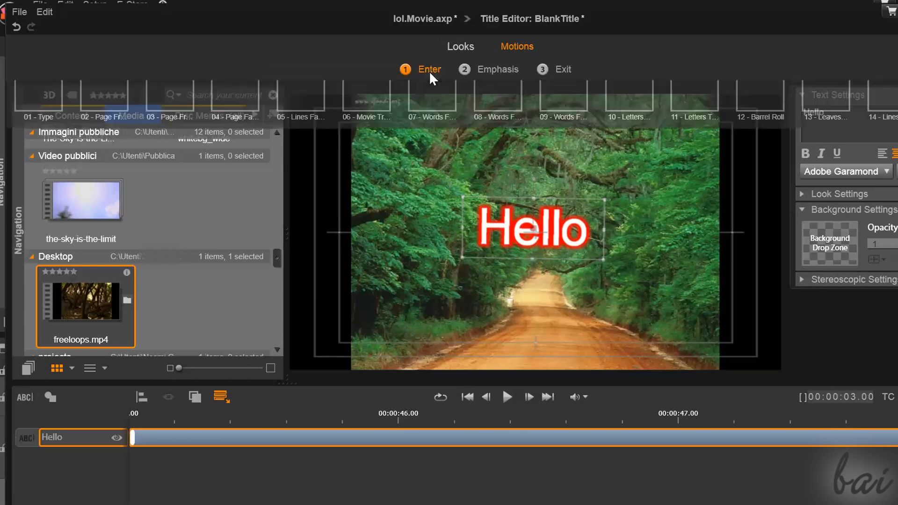
{"action": "left_click", "coordinate": [506, 396]}
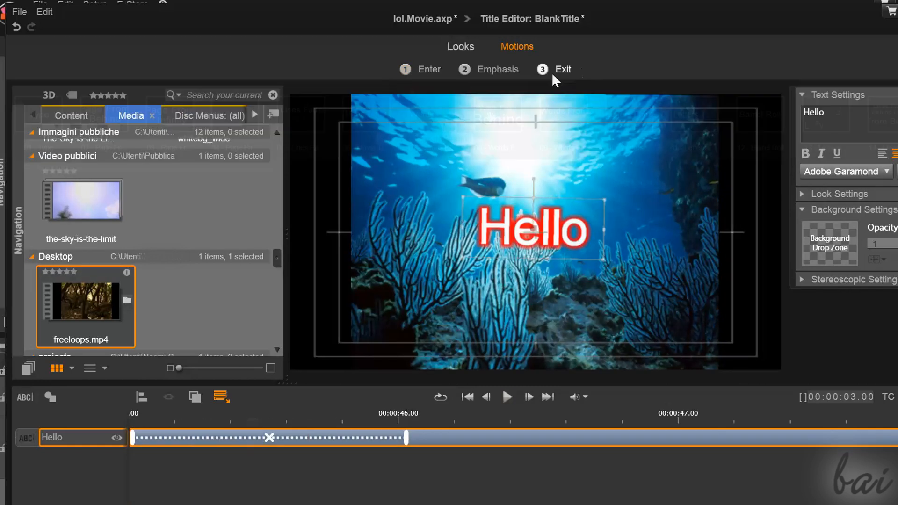
{"action": "left_click", "coordinate": [562, 69]}
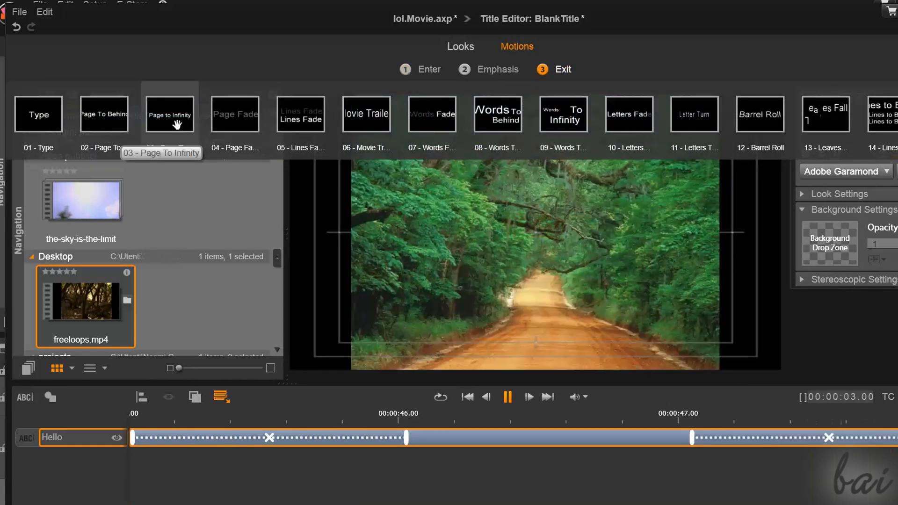
{"action": "left_click", "coordinate": [497, 70]}
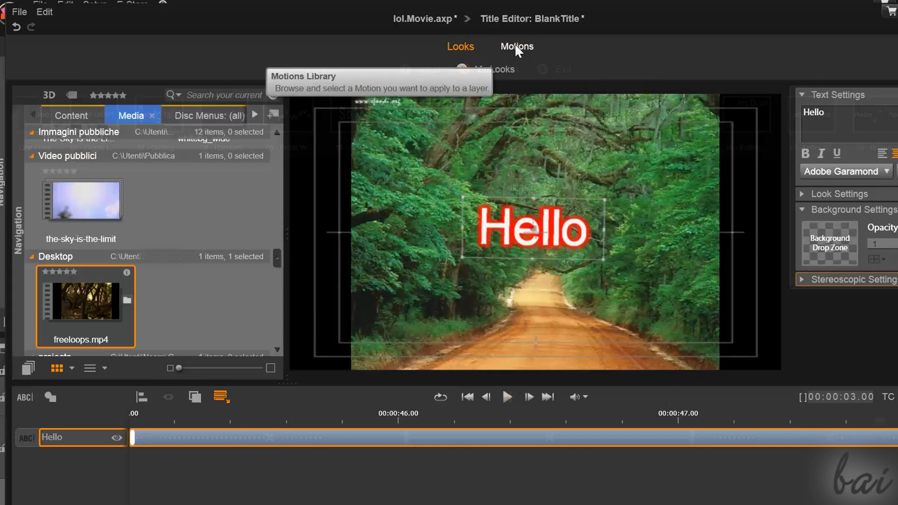
Apply the '11 - Letters Turn' entrance motion to the Hello title.
{"action": "left_click", "coordinate": [515, 46]}
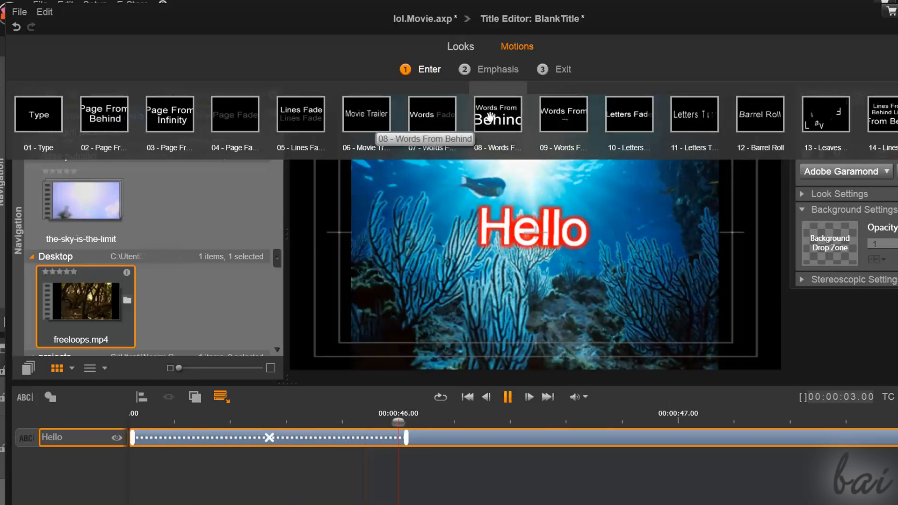
{"action": "mouse_move", "coordinate": [562, 114]}
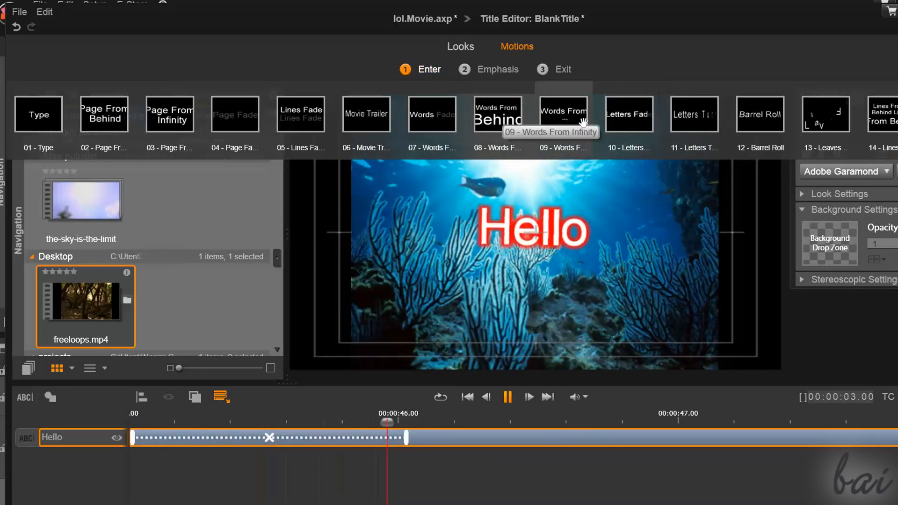
{"action": "mouse_move", "coordinate": [628, 113]}
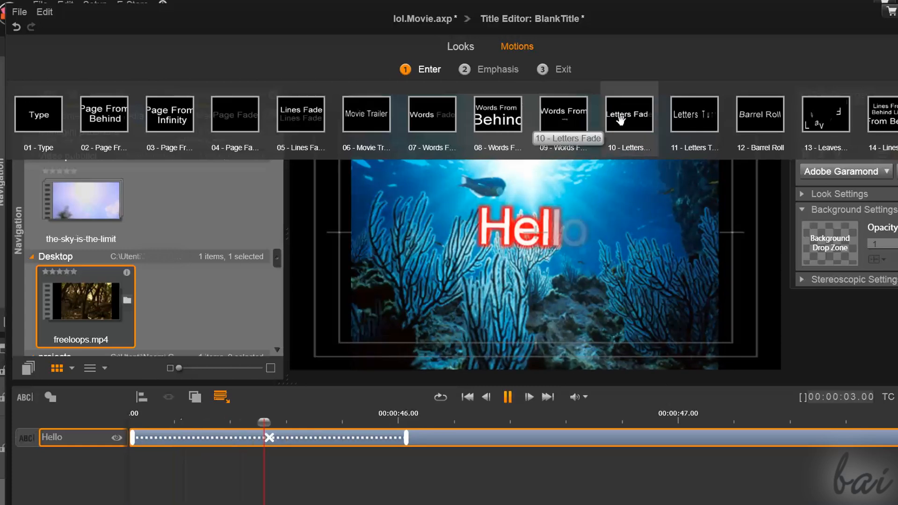
{"action": "mouse_move", "coordinate": [693, 114]}
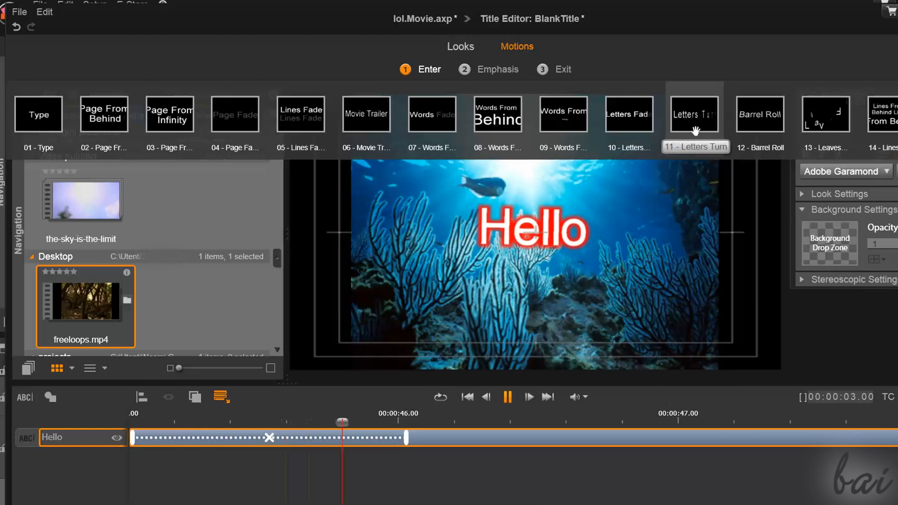
{"action": "left_click", "coordinate": [694, 113]}
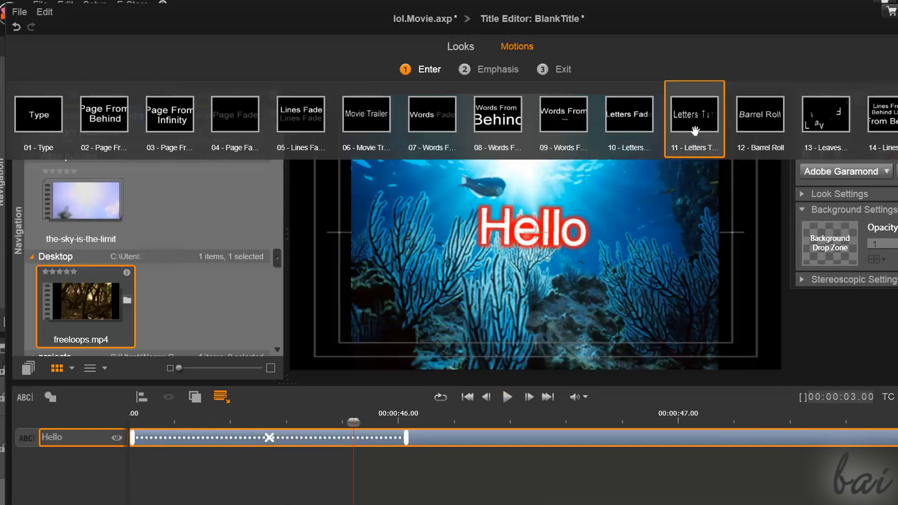
{"action": "left_click", "coordinate": [498, 68]}
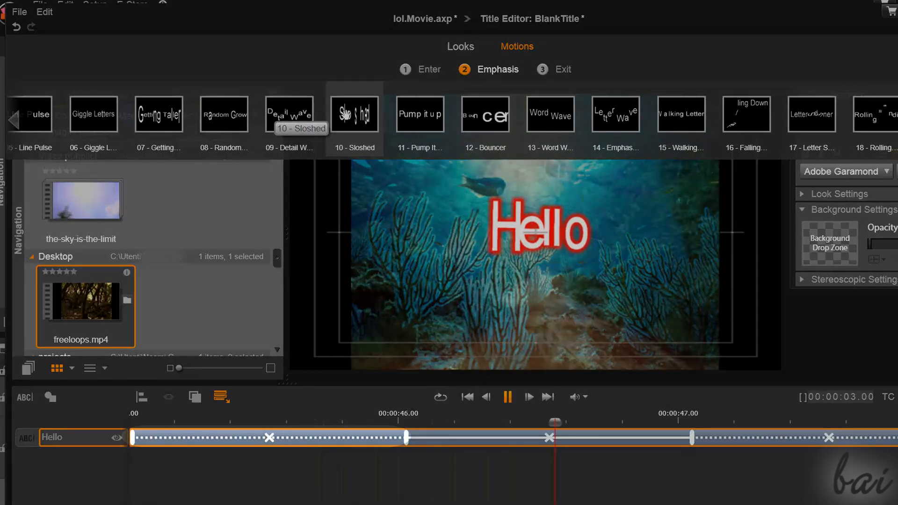
Apply the '10 - Sloshed' emphasis motion to the Hello title, then try another.
{"action": "left_click", "coordinate": [507, 396]}
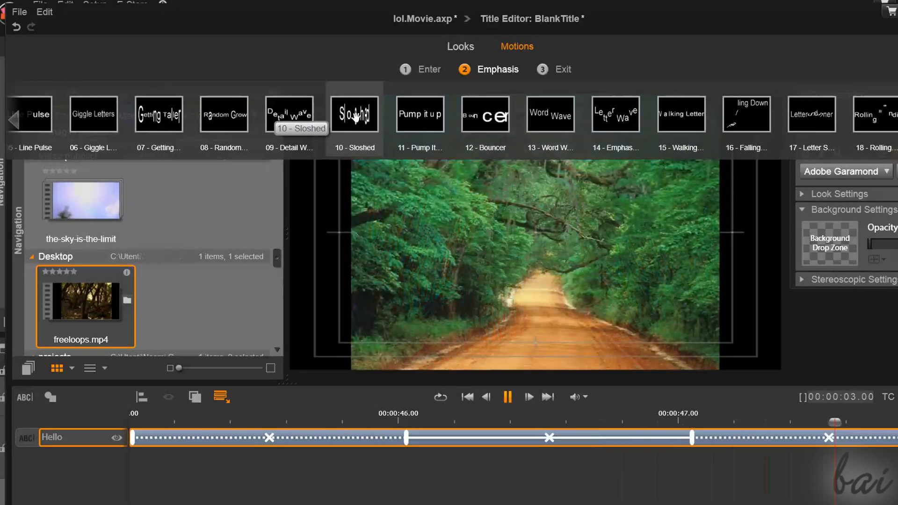
{"action": "mouse_move", "coordinate": [418, 114]}
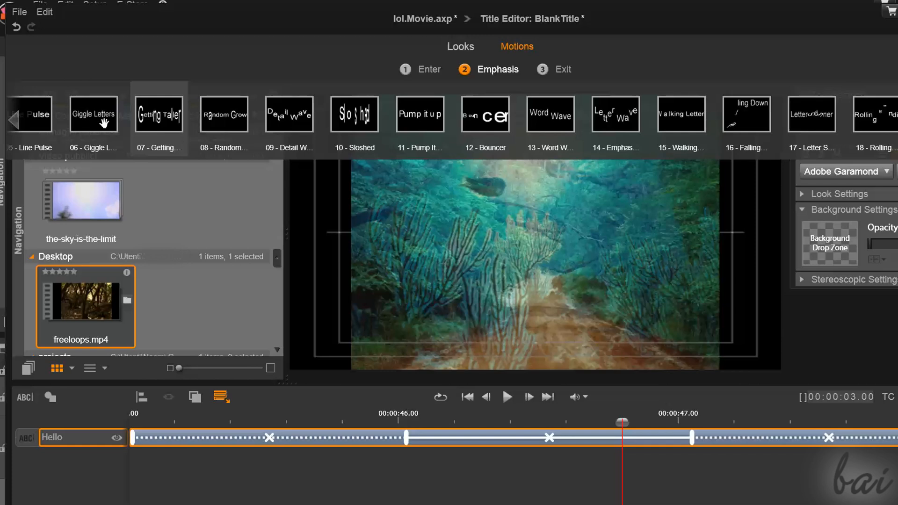
{"action": "left_click", "coordinate": [93, 113]}
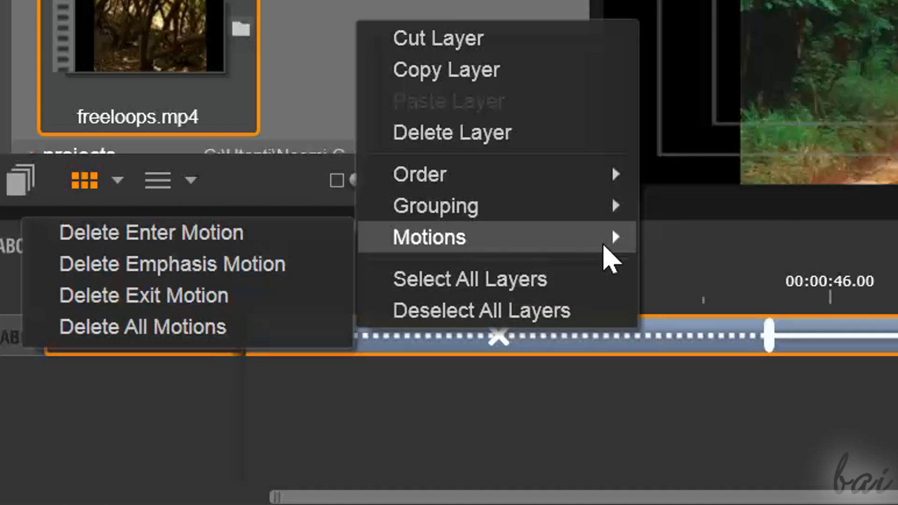
{"action": "mouse_move", "coordinate": [246, 295]}
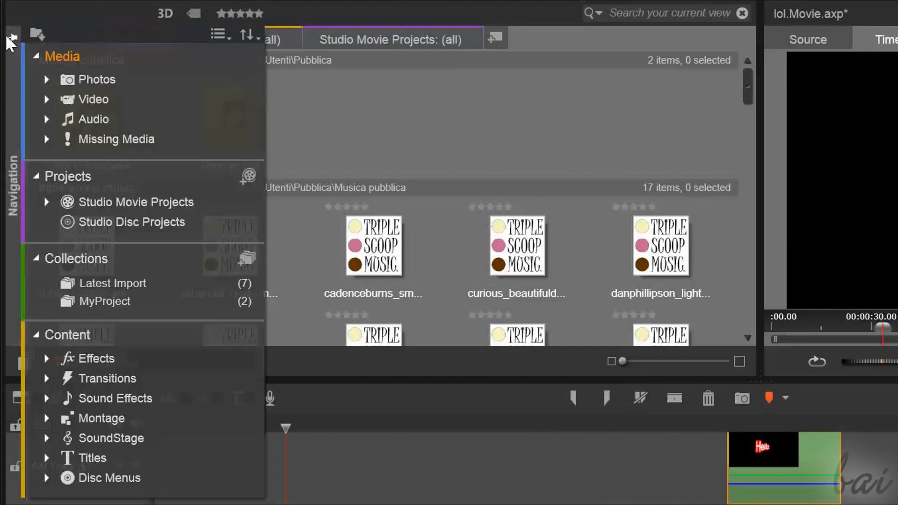
{"action": "mouse_move", "coordinate": [12, 33]}
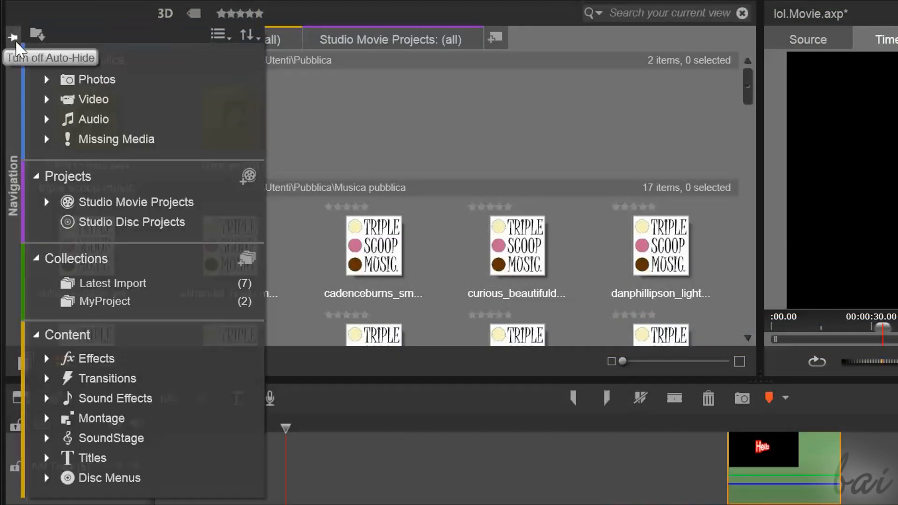
Pin the Navigation panel and show the Titles collection to reach 'Your Text Here 04'.
{"action": "left_click", "coordinate": [12, 34]}
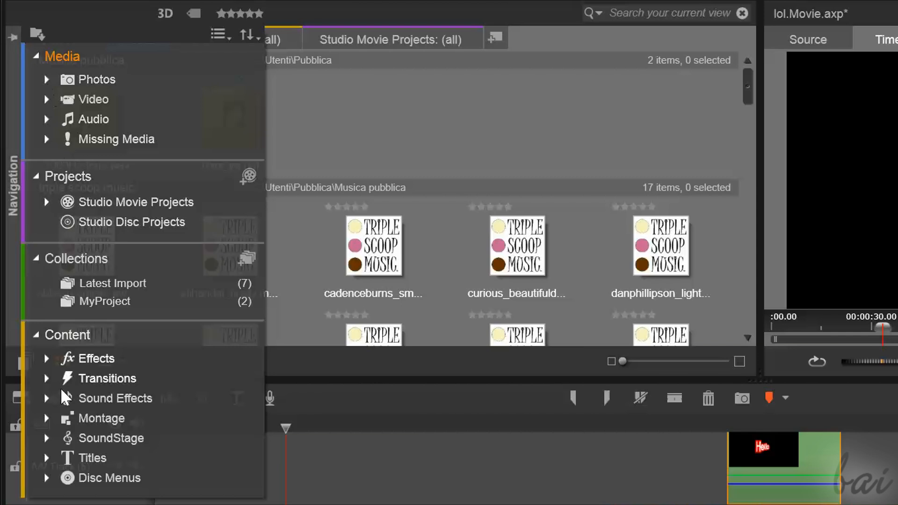
{"action": "mouse_move", "coordinate": [86, 452]}
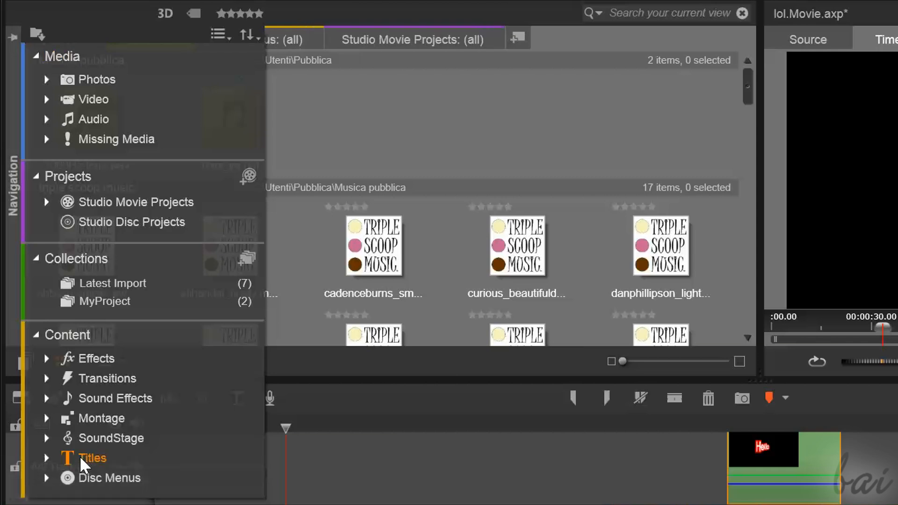
{"action": "left_click", "coordinate": [95, 457]}
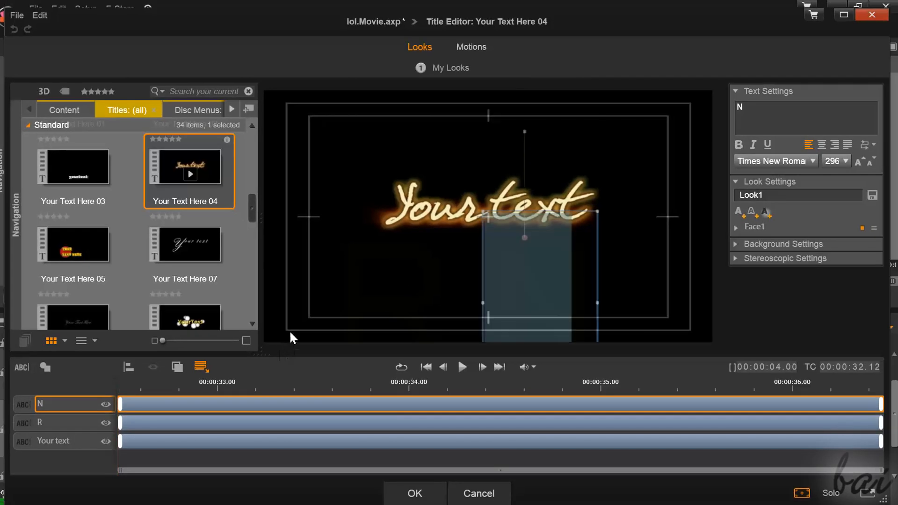
Cancel the template so the Hello title opens in the Title Editor.
{"action": "left_click", "coordinate": [414, 493]}
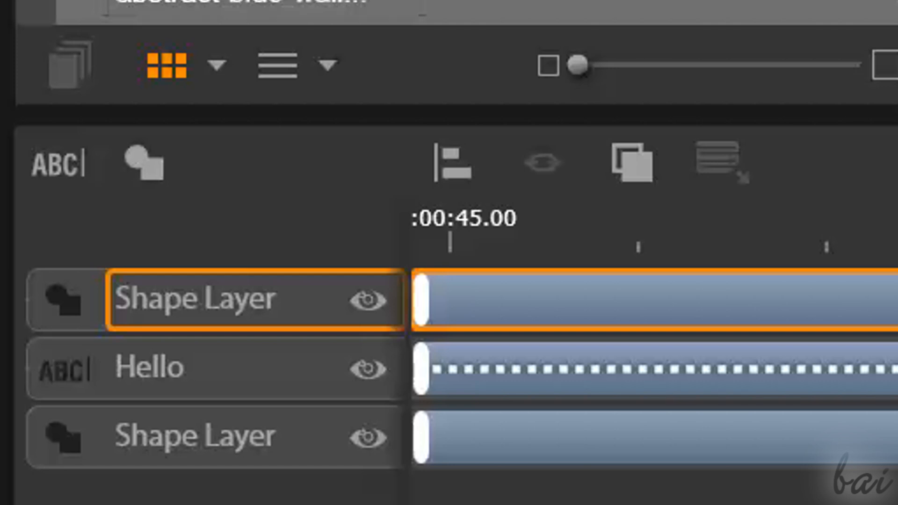
Hide the top shape layer and toggle visibility of the lightning photo shape layer.
{"action": "left_click", "coordinate": [367, 299]}
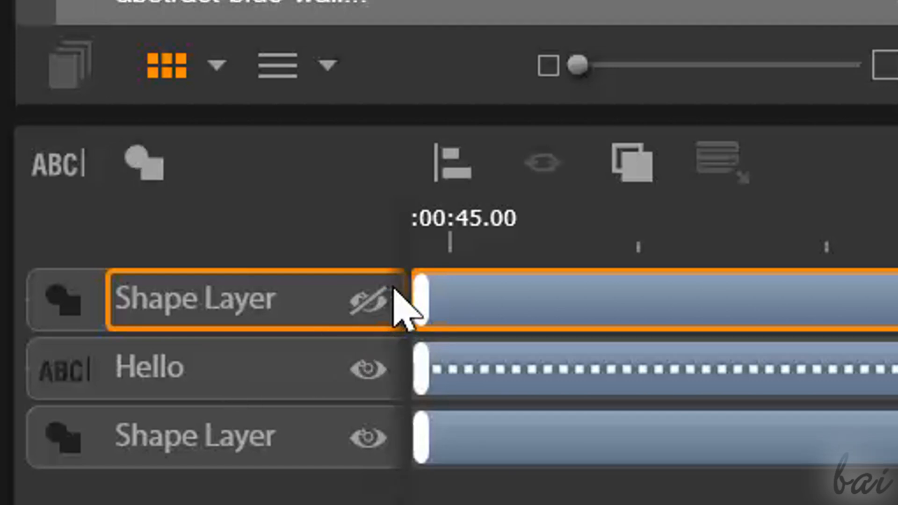
{"action": "left_click", "coordinate": [369, 299]}
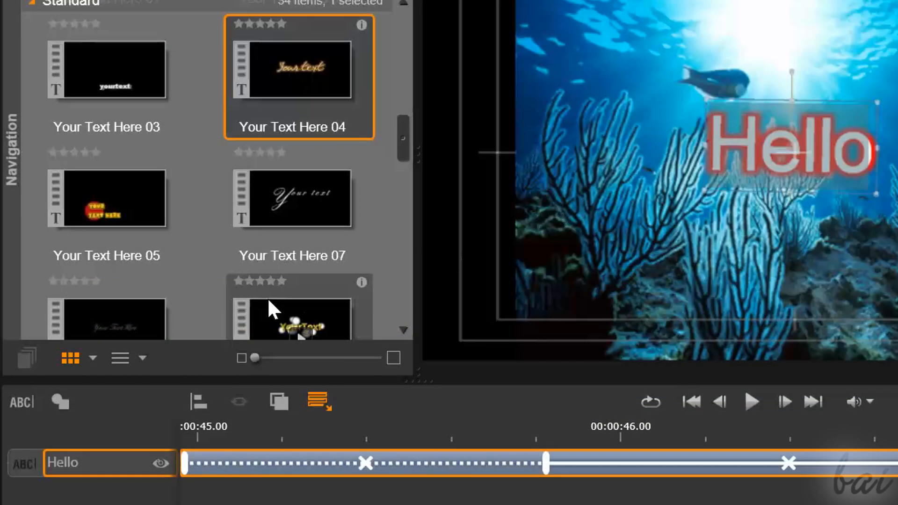
{"action": "mouse_move", "coordinate": [217, 337]}
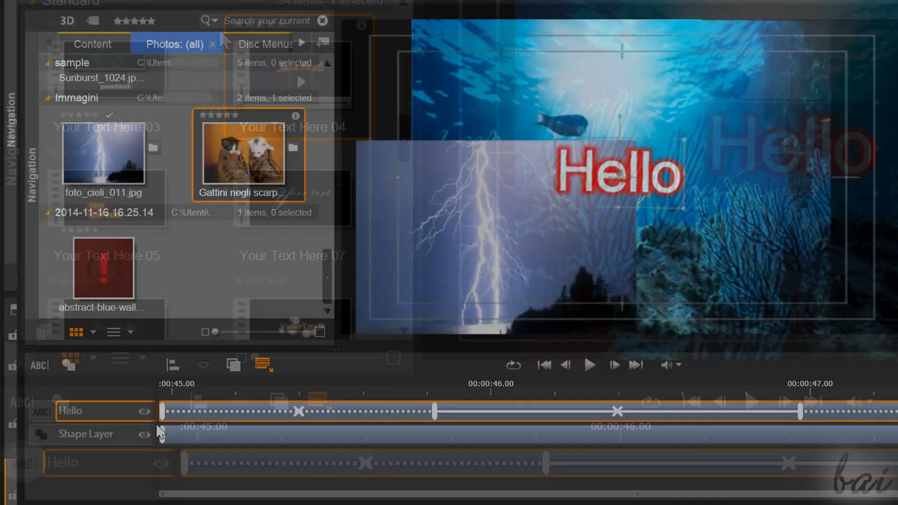
{"action": "left_click", "coordinate": [145, 433]}
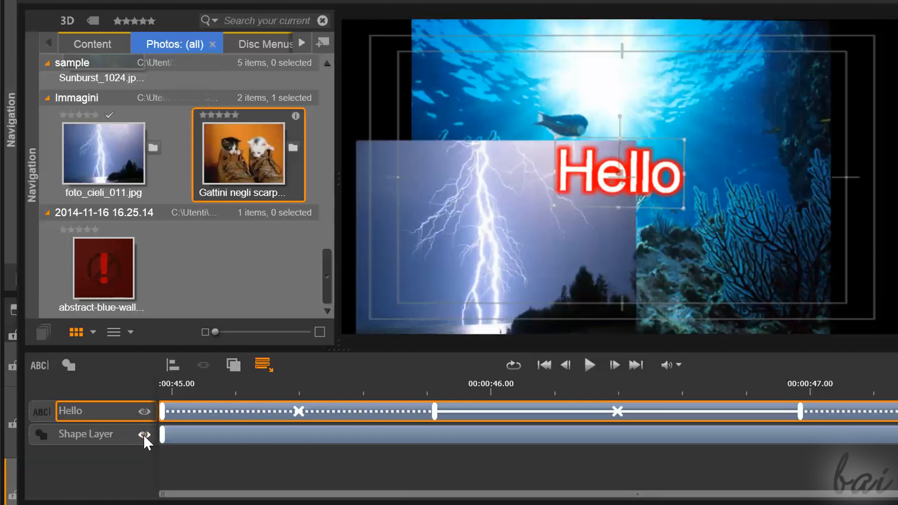
{"action": "left_click", "coordinate": [86, 433]}
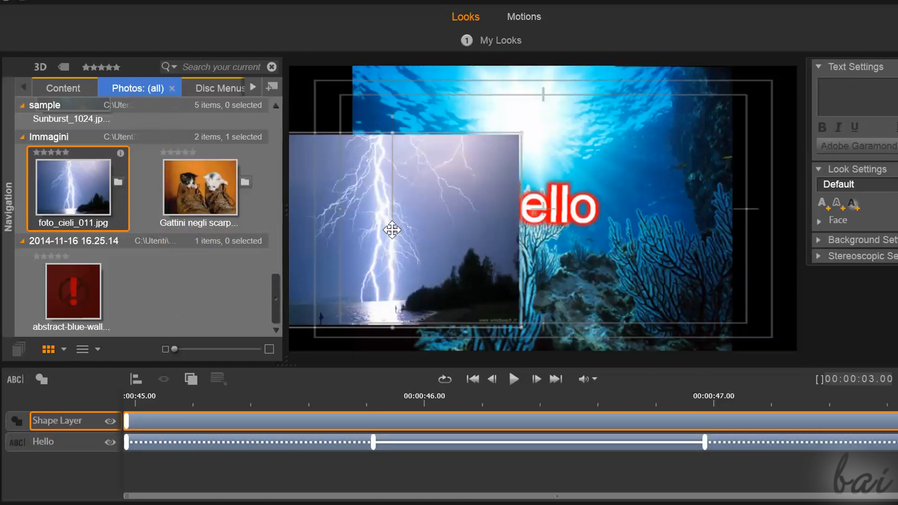
{"action": "mouse_move", "coordinate": [387, 222]}
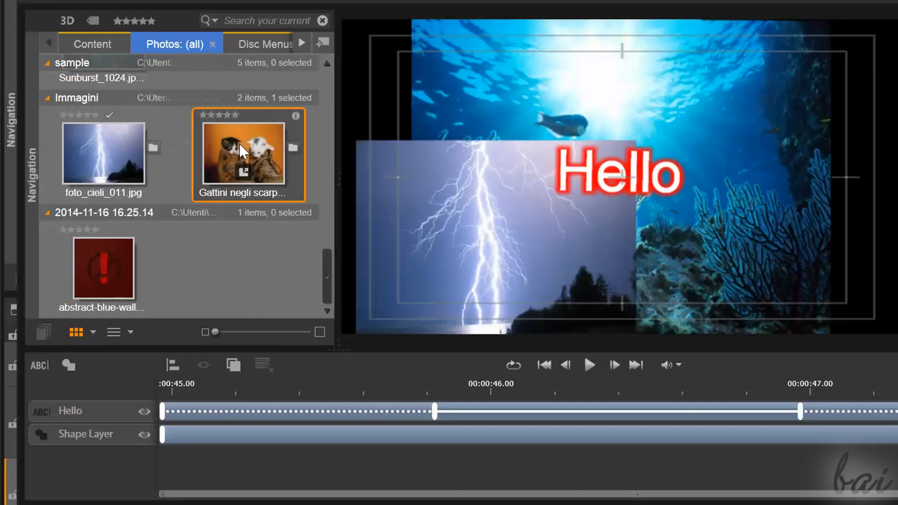
Add a new text layer reading 'Hi' below Hello and select it.
{"action": "left_click", "coordinate": [68, 365]}
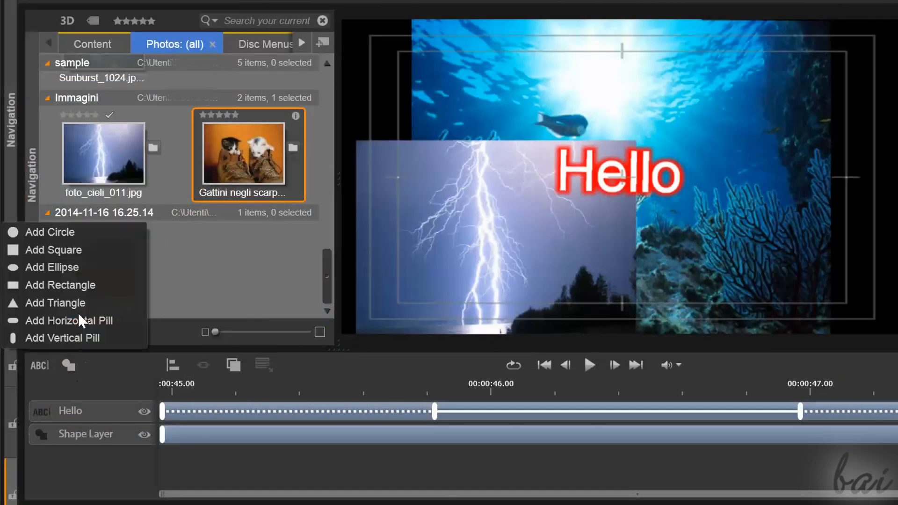
{"action": "left_click", "coordinate": [52, 267]}
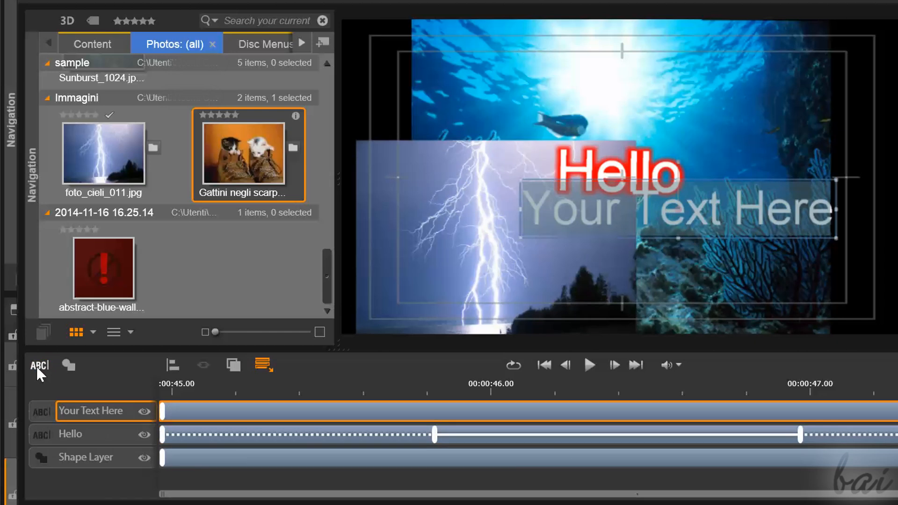
{"action": "mouse_move", "coordinate": [350, 302]}
{"action": "type", "text": "Hi"}
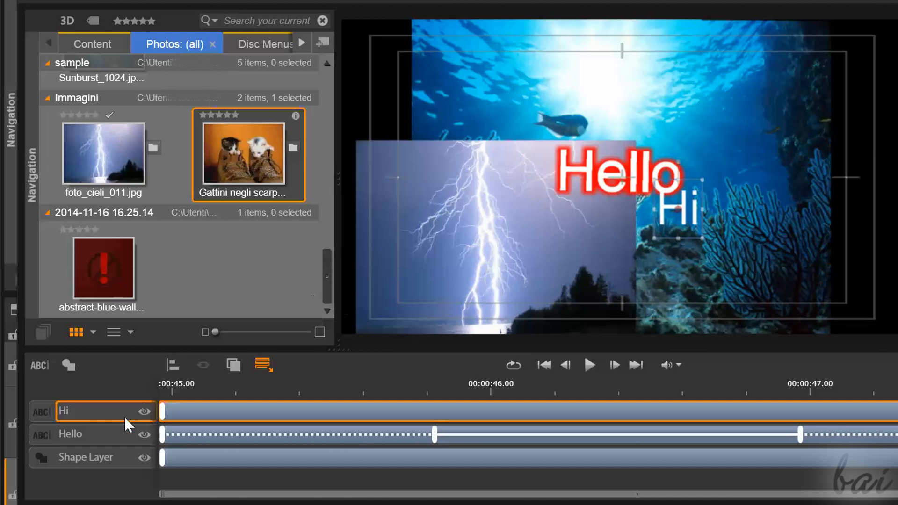
{"action": "left_click", "coordinate": [69, 434]}
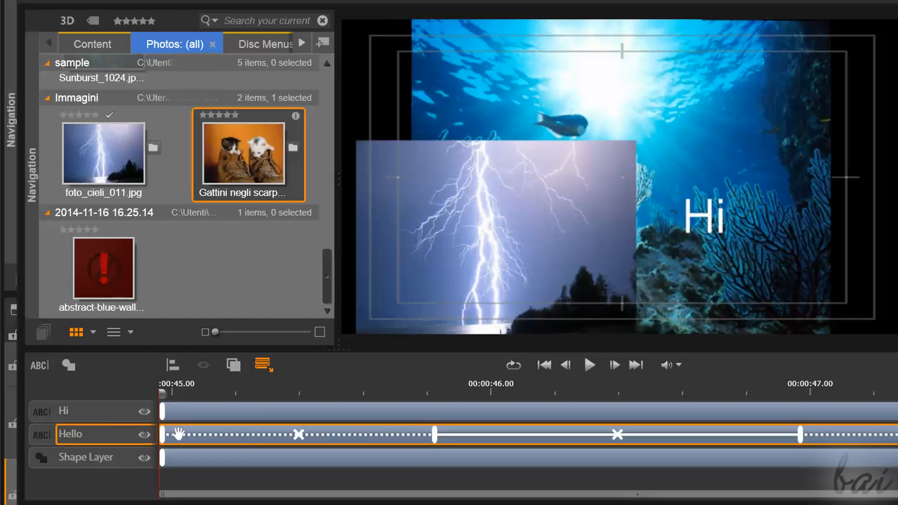
Toggle the photo layer visibility and delete the 'Hi' text layer.
{"action": "left_click", "coordinate": [143, 433]}
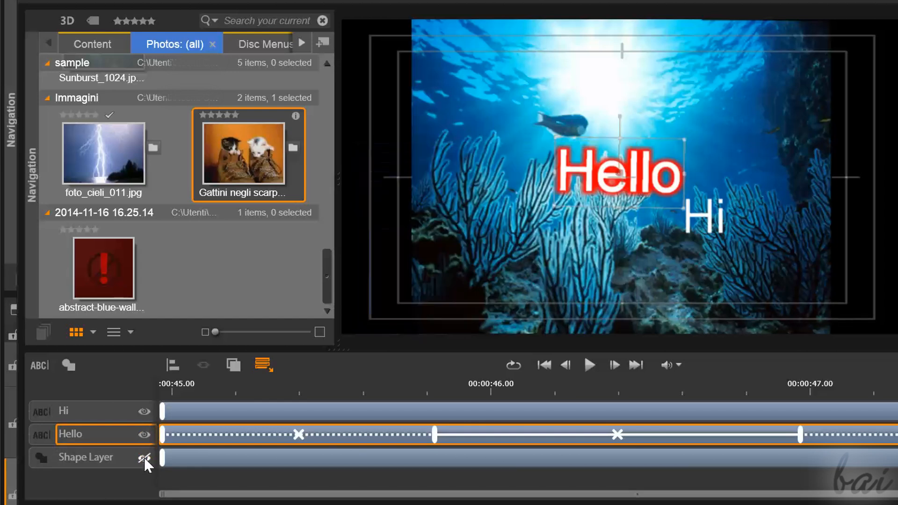
{"action": "double_click", "coordinate": [71, 434]}
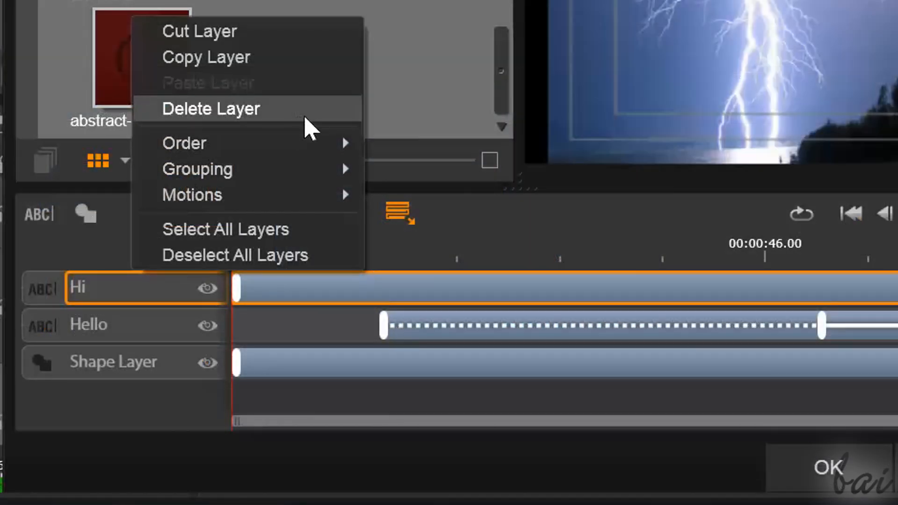
{"action": "left_click", "coordinate": [210, 109]}
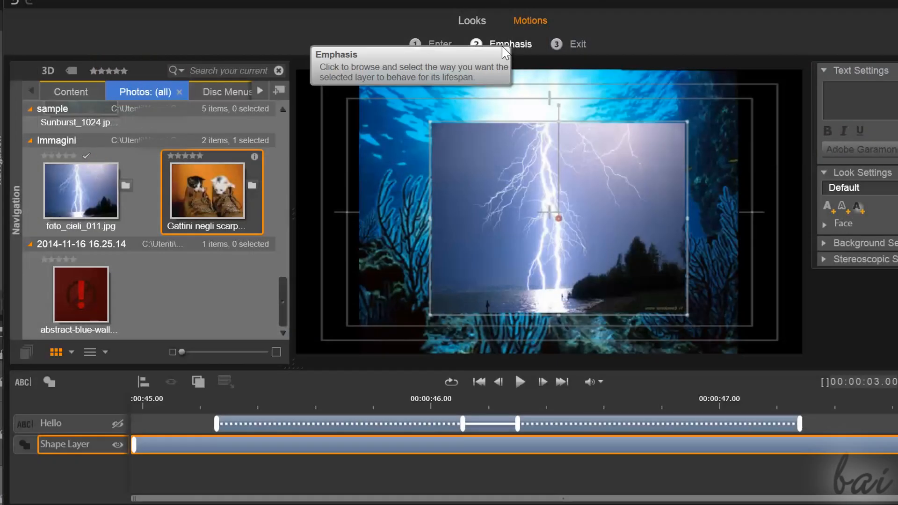
{"action": "left_click", "coordinate": [508, 44]}
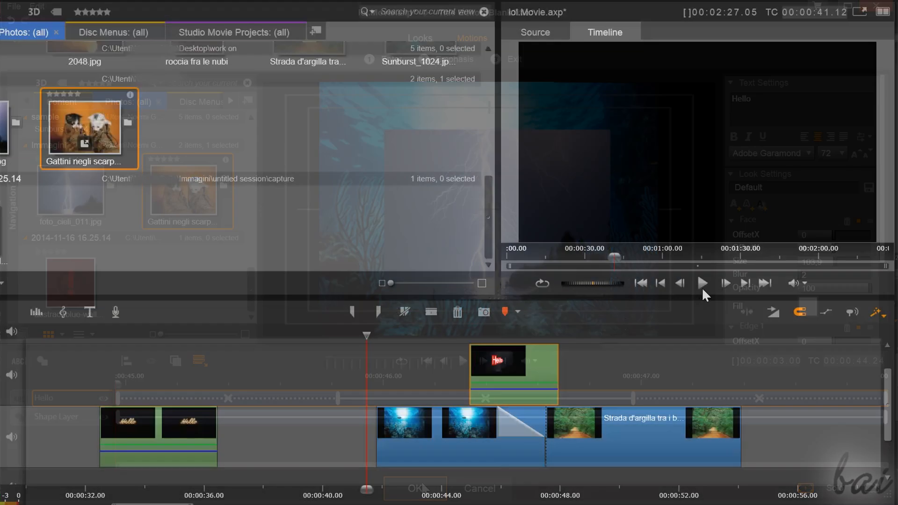
Play the timeline through the Hello title, stop, and replay from the title.
{"action": "left_click", "coordinate": [702, 283]}
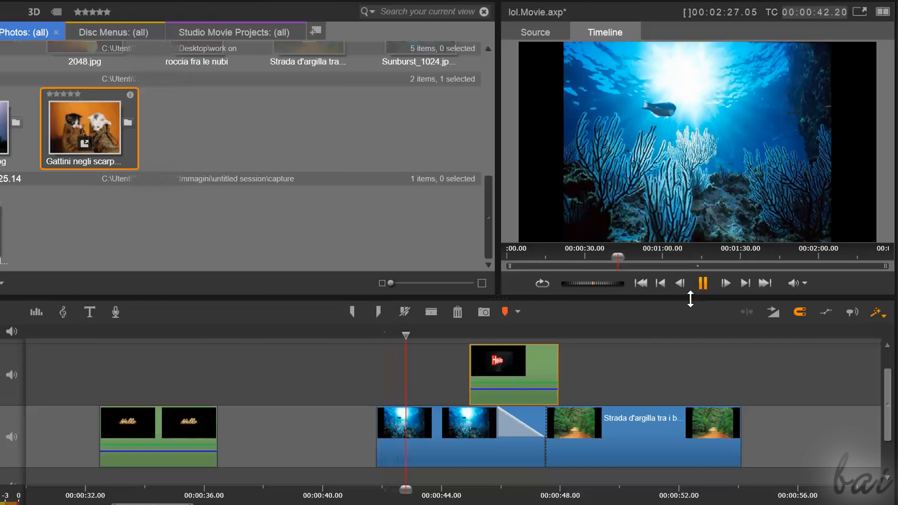
{"action": "left_click", "coordinate": [702, 283]}
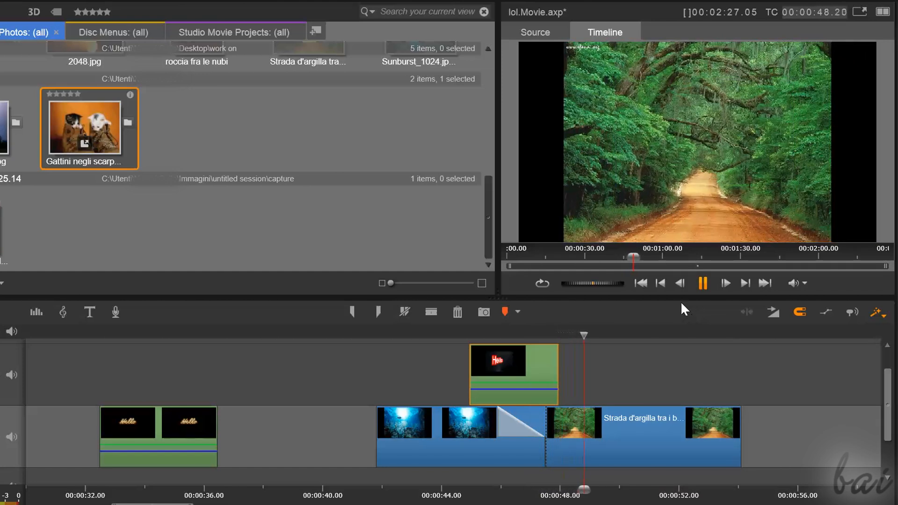
{"action": "left_click", "coordinate": [702, 283]}
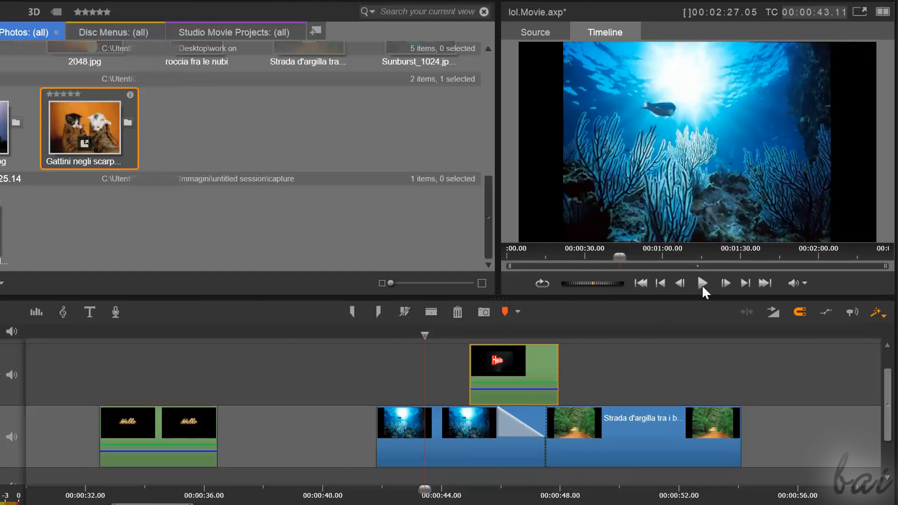
{"action": "left_click", "coordinate": [702, 282]}
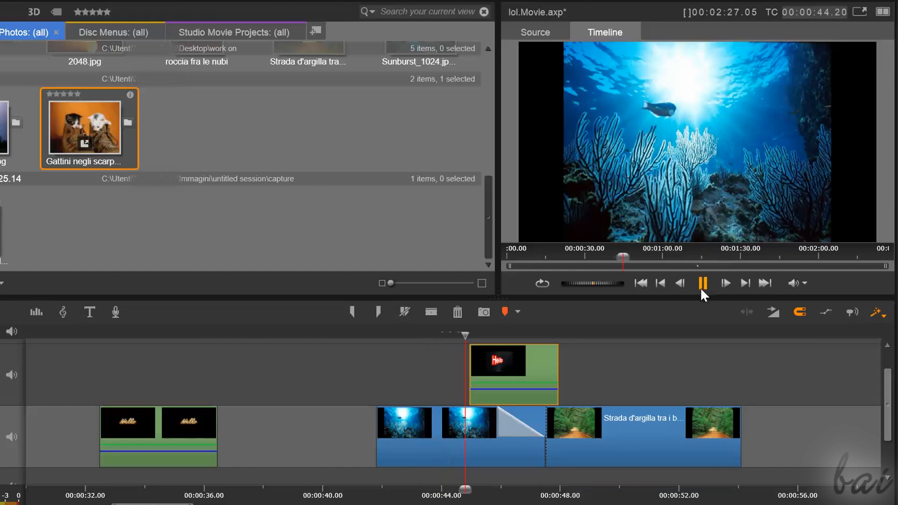